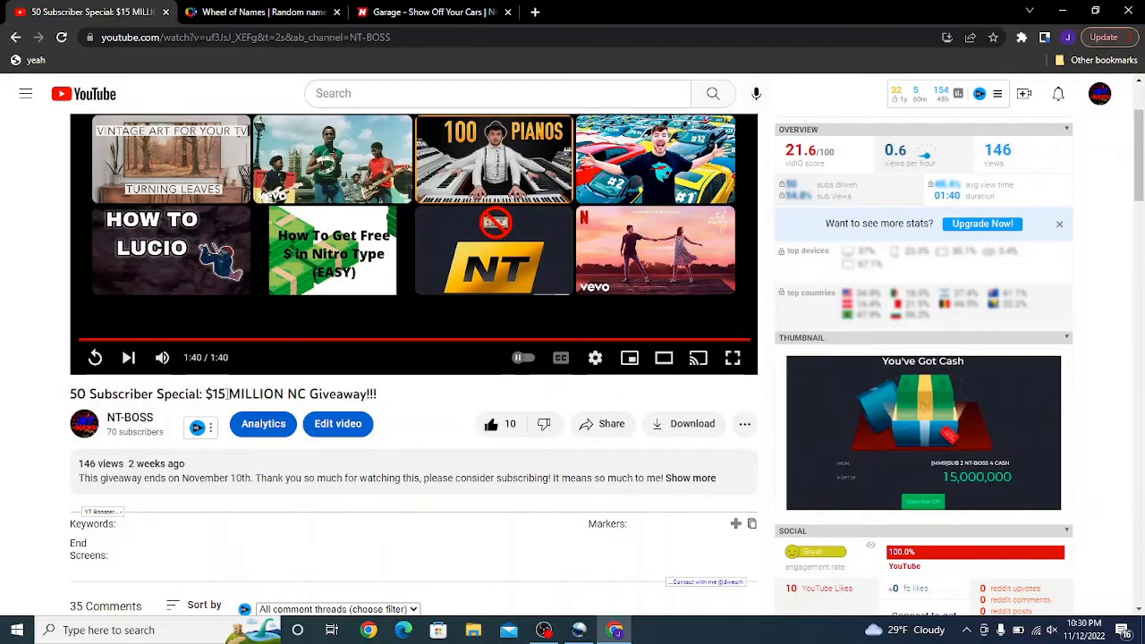
# - Scroll the giveaway video page down to the comments where entrants posted racer names
pyautogui.scroll(-3)
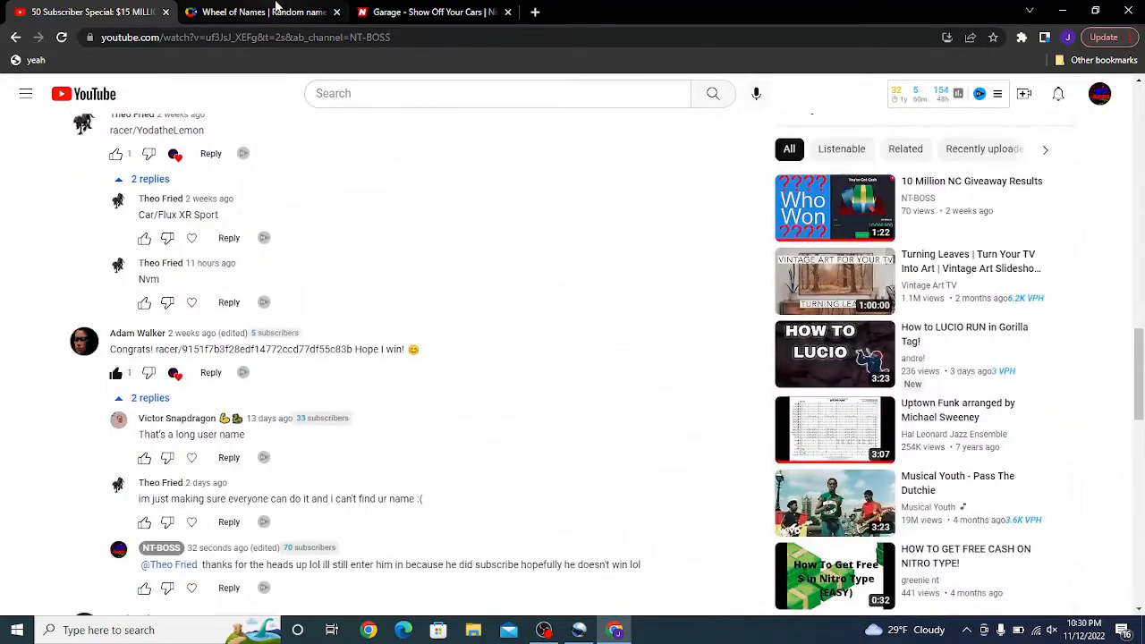
pyautogui.click(259, 10)
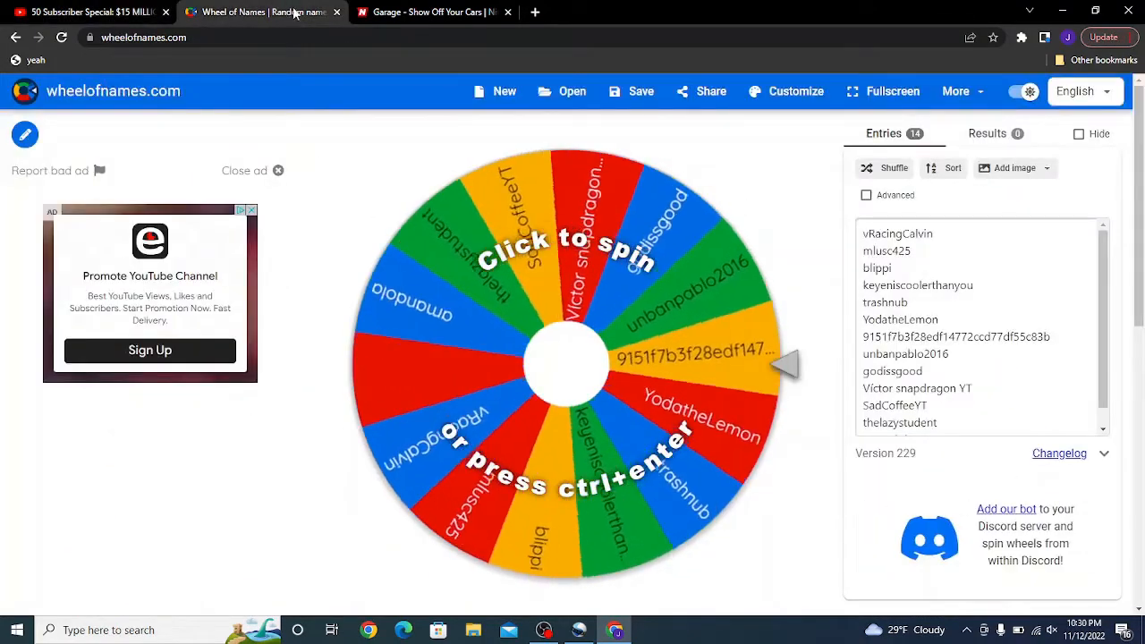
pyautogui.click(565, 362)
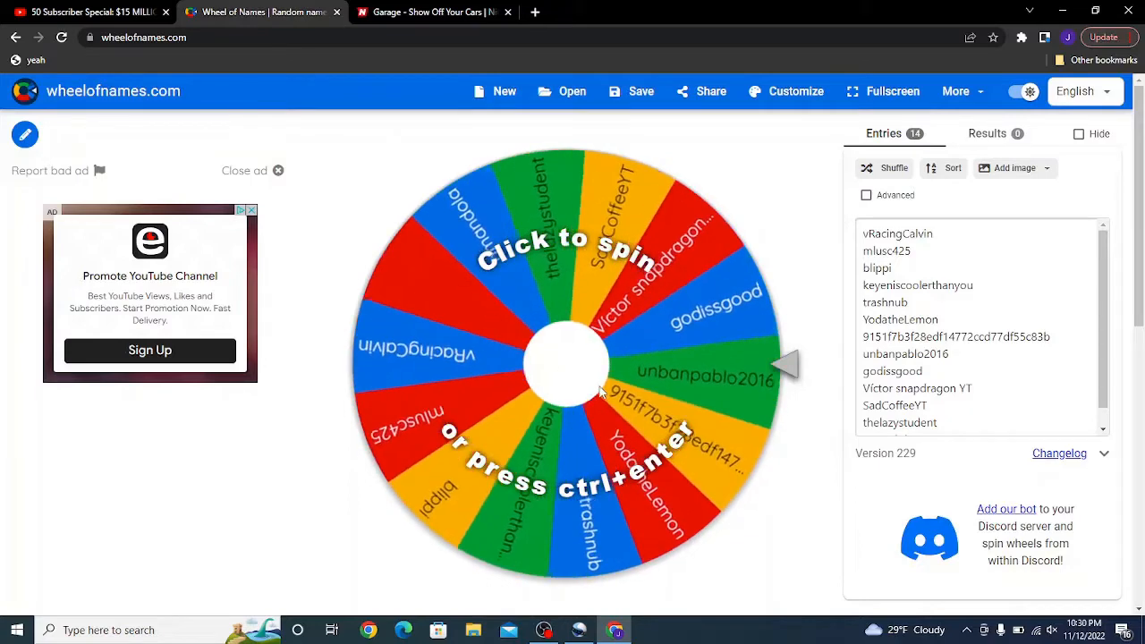
pyautogui.click(564, 362)
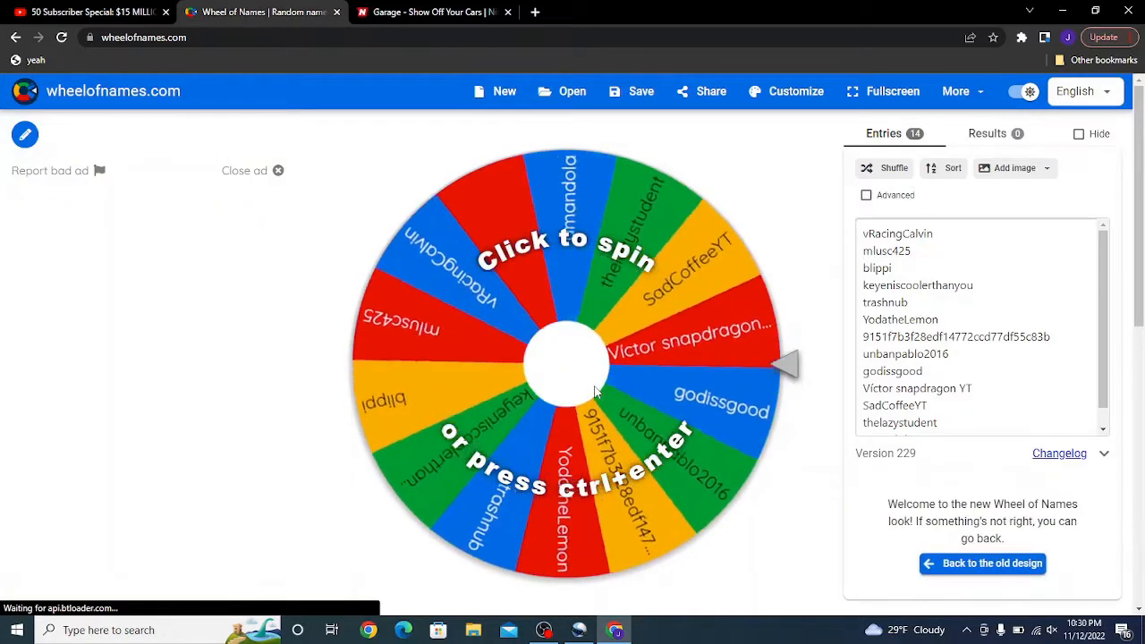
pyautogui.click(565, 358)
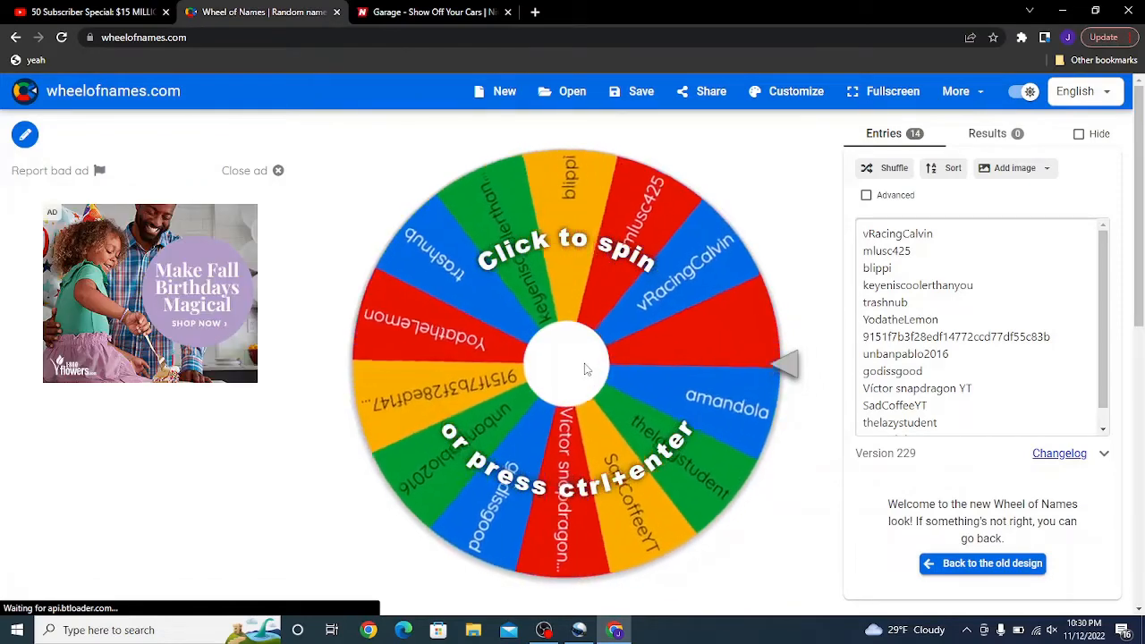
pyautogui.click(582, 361)
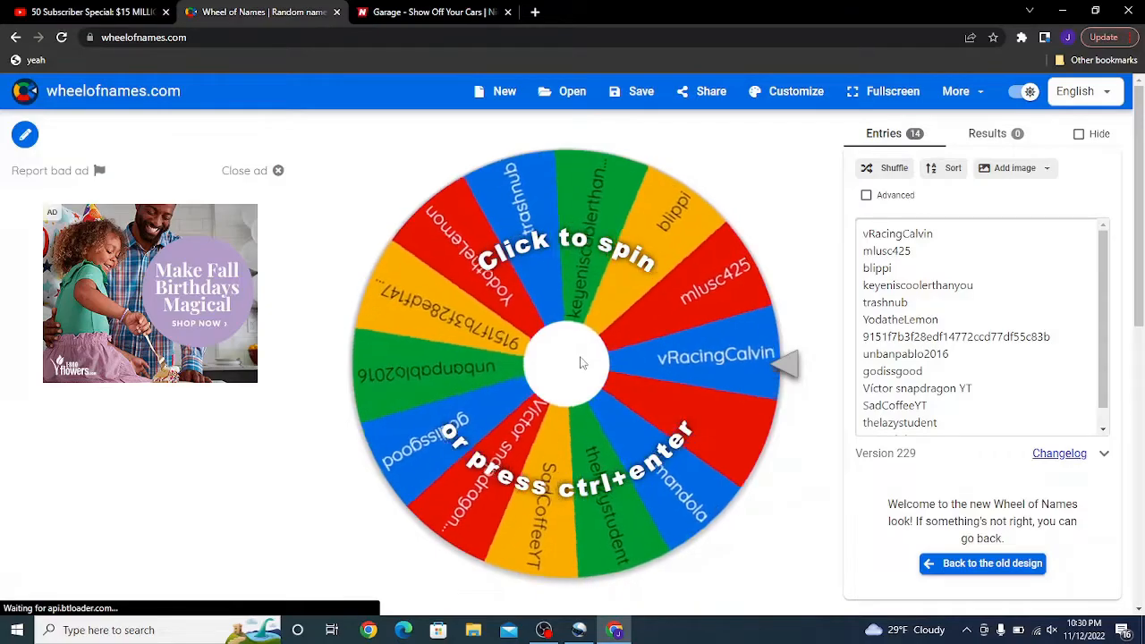
pyautogui.click(572, 362)
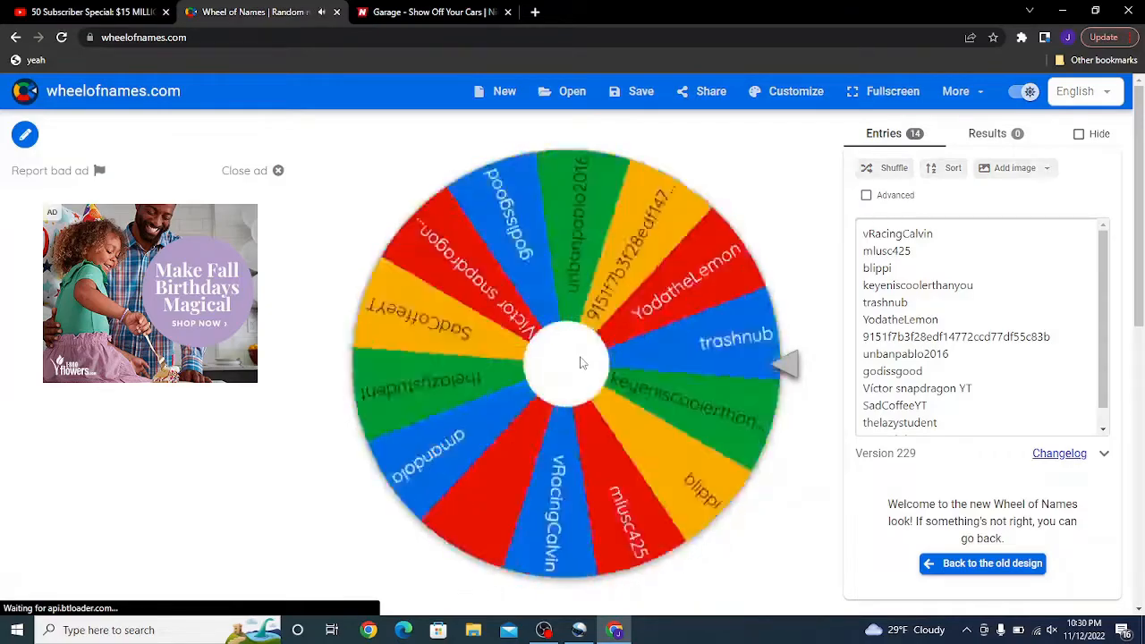
pyautogui.click(581, 362)
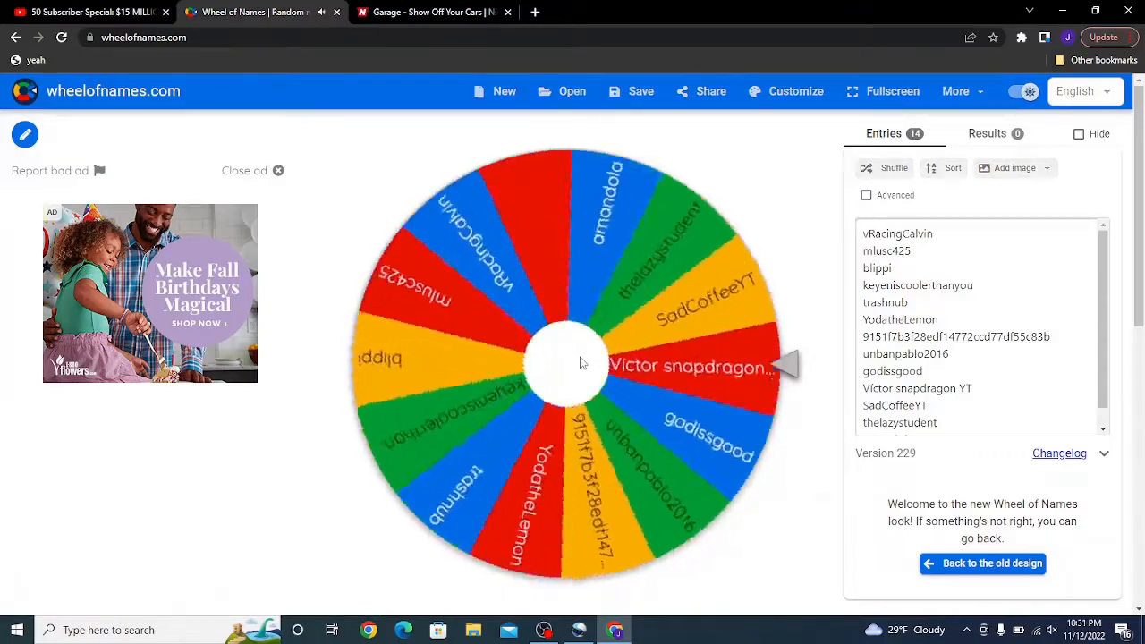
pyautogui.click(582, 362)
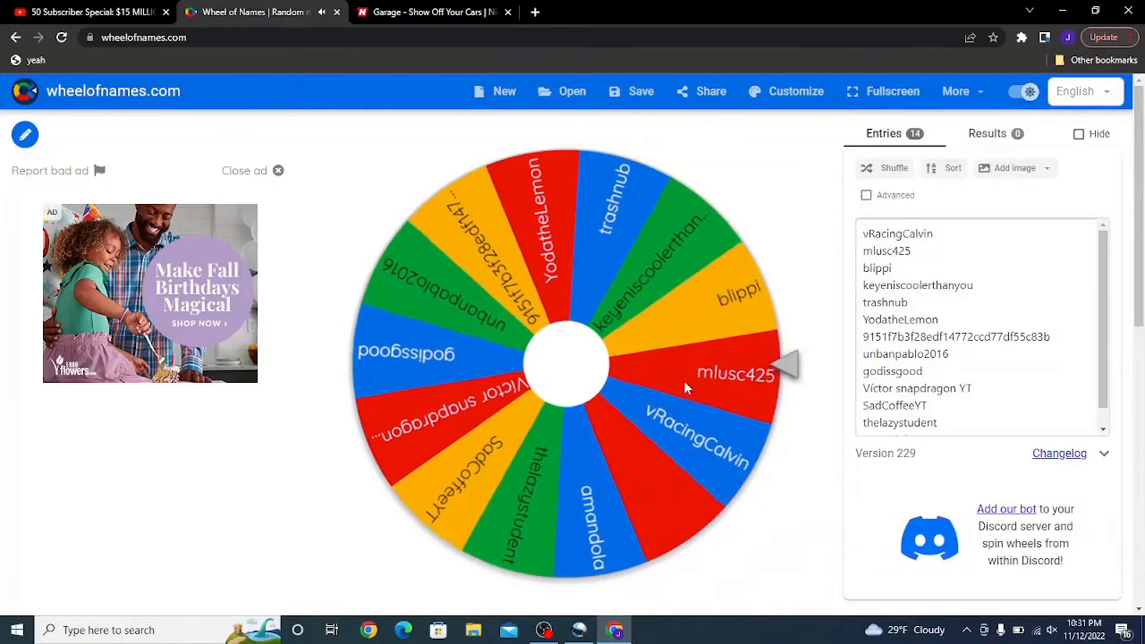
pyautogui.click(566, 362)
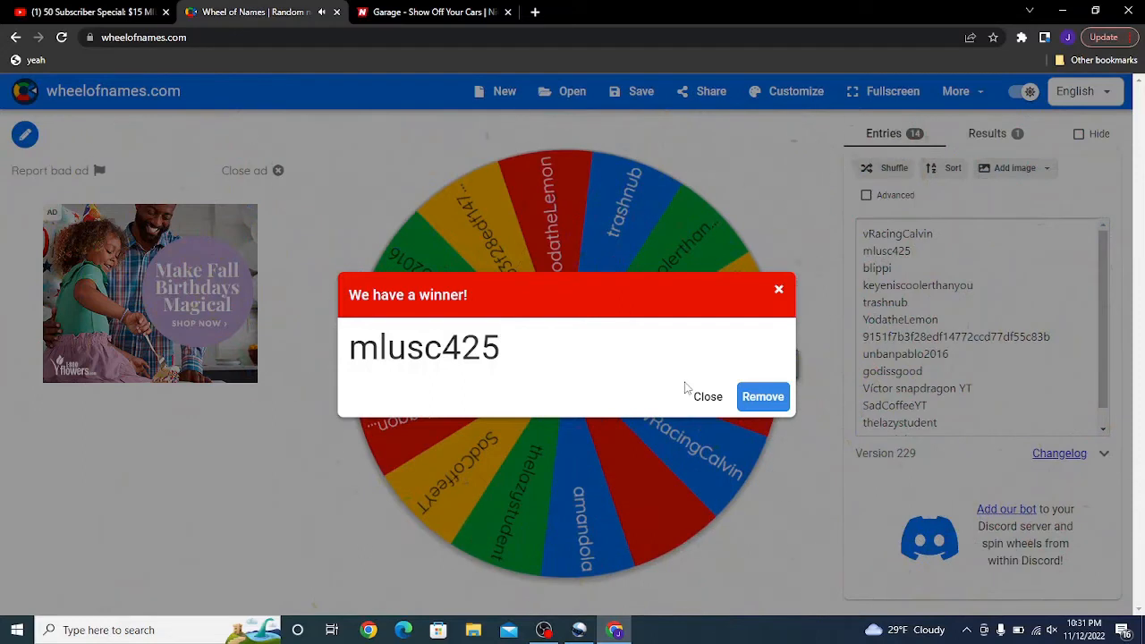
pyautogui.moveTo(762, 397)
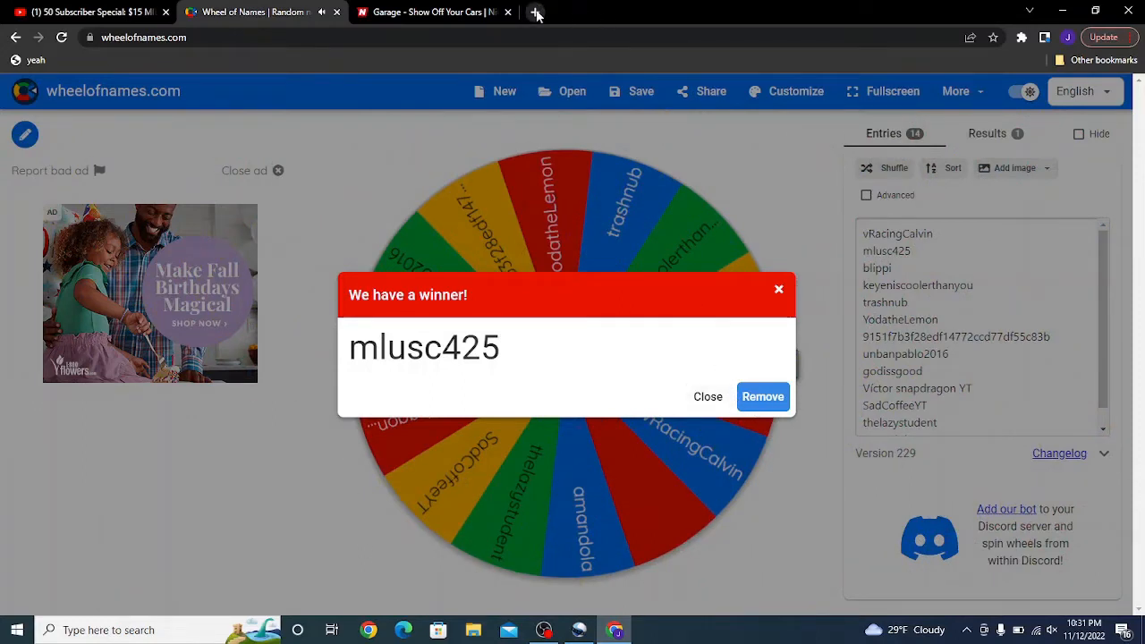
pyautogui.click(537, 11)
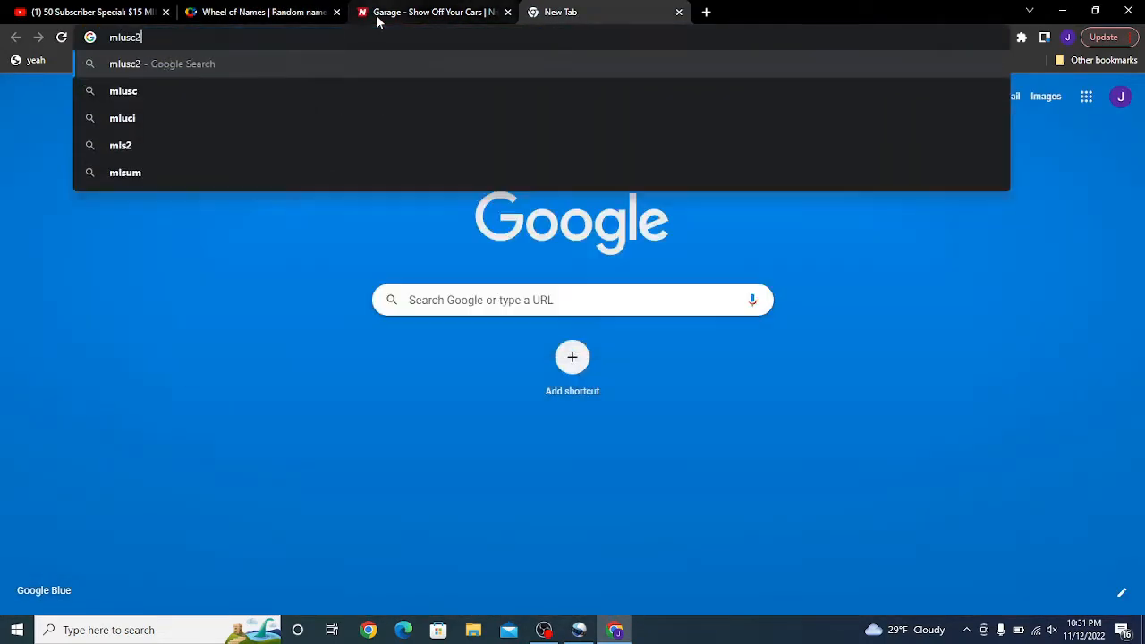
pyautogui.write('425')
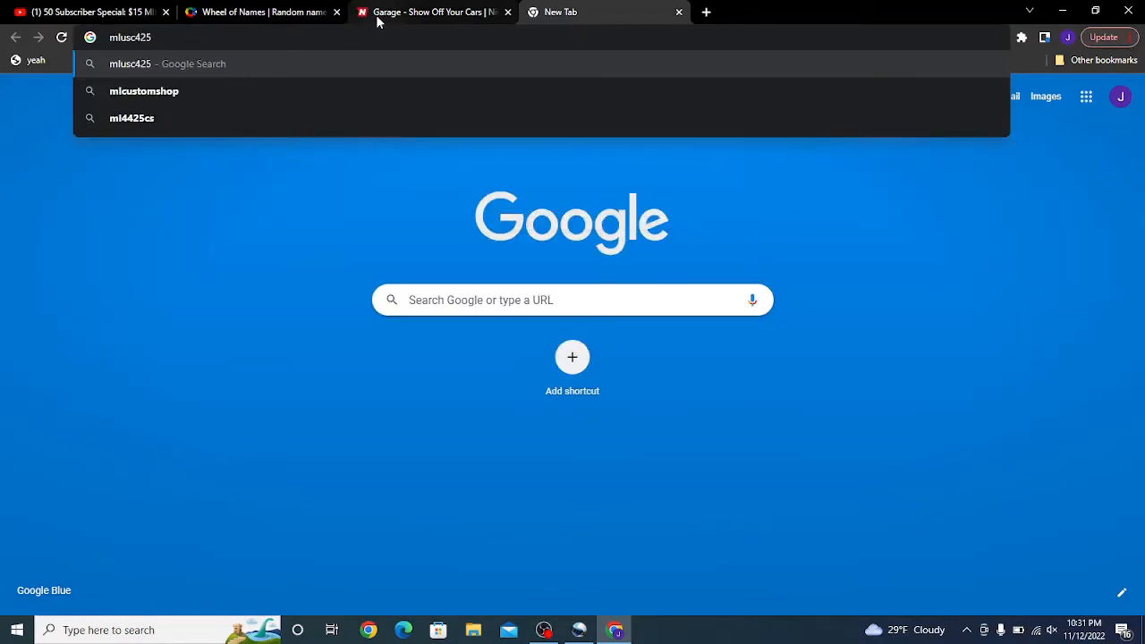
pyautogui.click(260, 11)
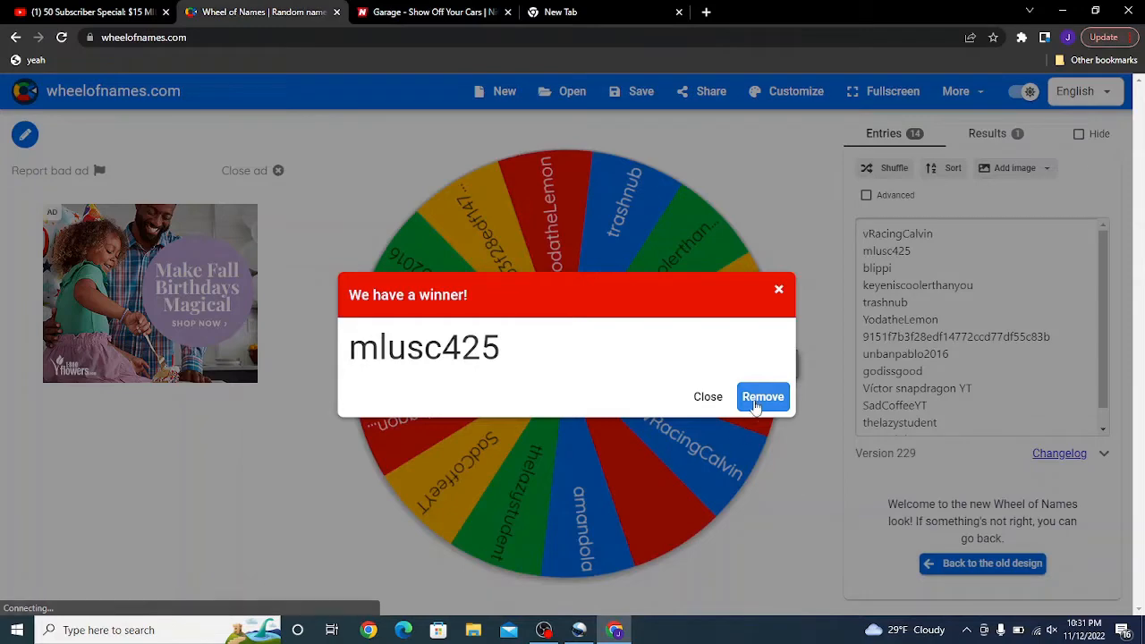
pyautogui.click(762, 397)
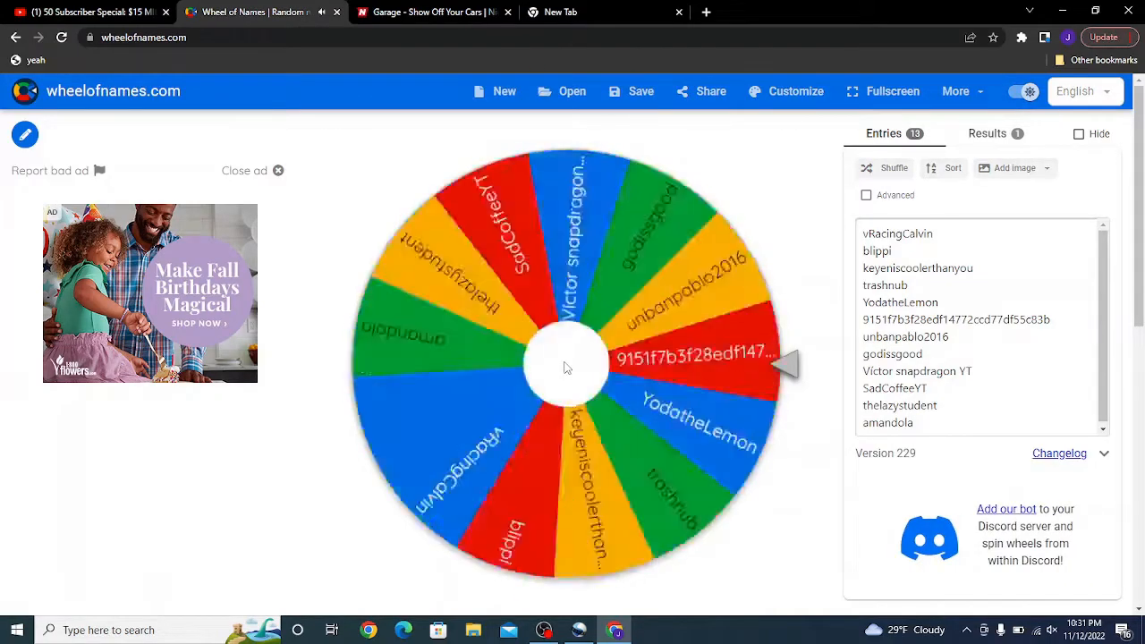
pyautogui.click(565, 362)
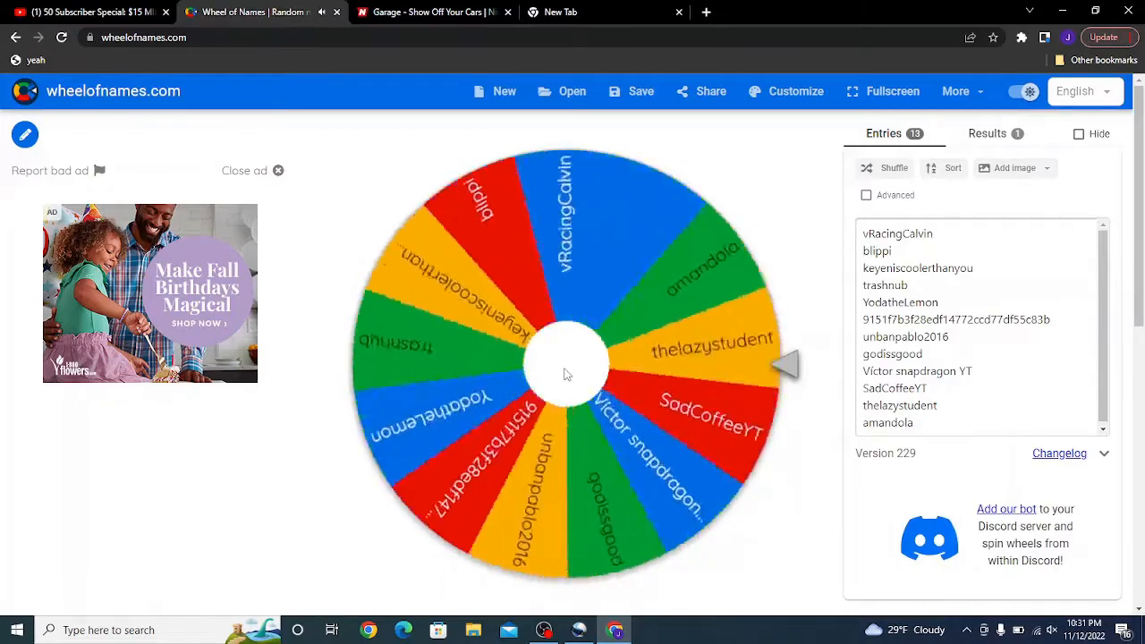
pyautogui.click(566, 361)
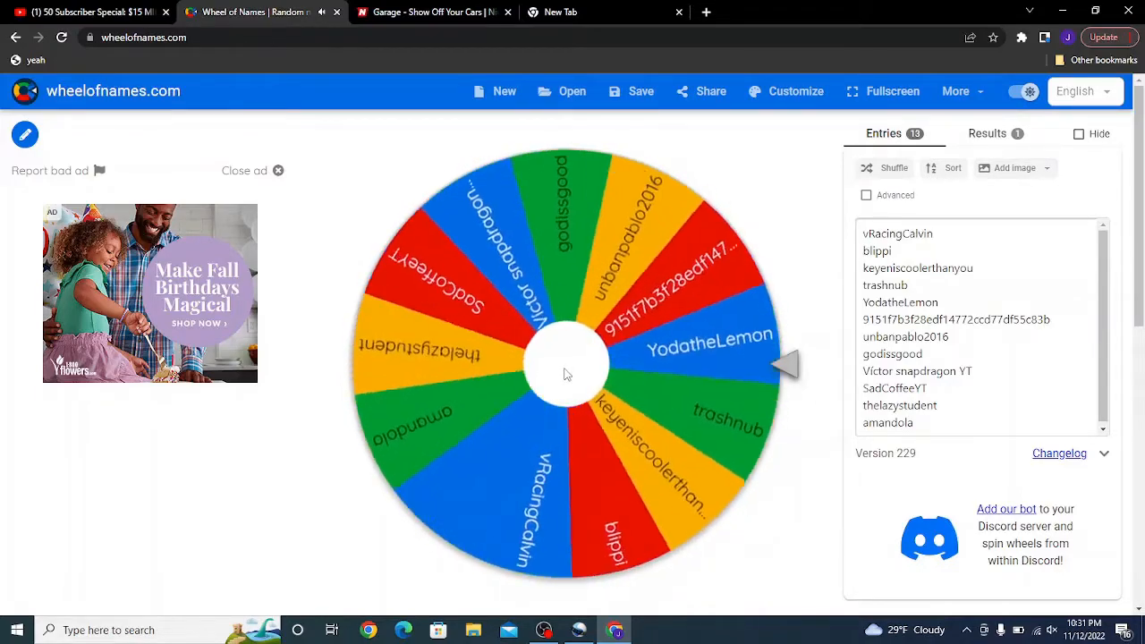
pyautogui.click(565, 361)
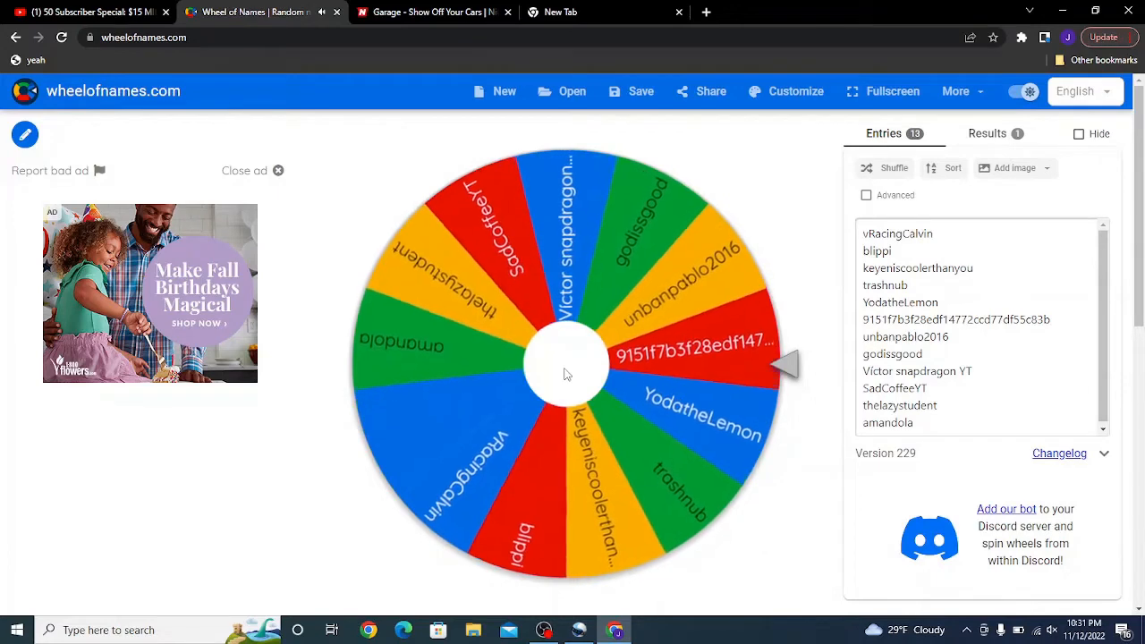
pyautogui.click(566, 362)
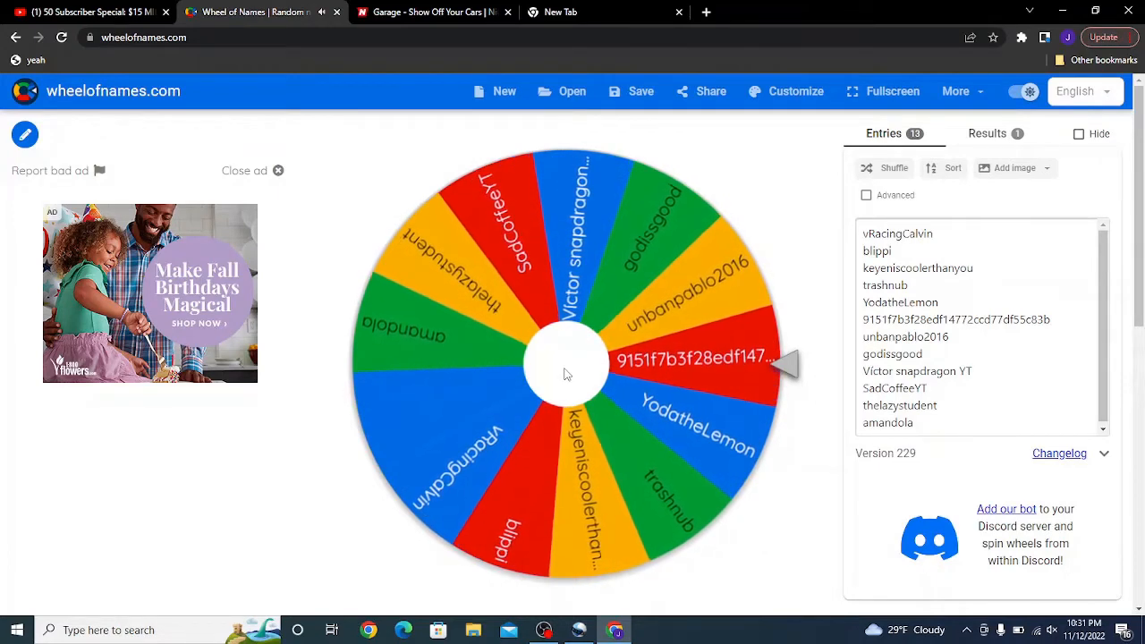
pyautogui.click(565, 361)
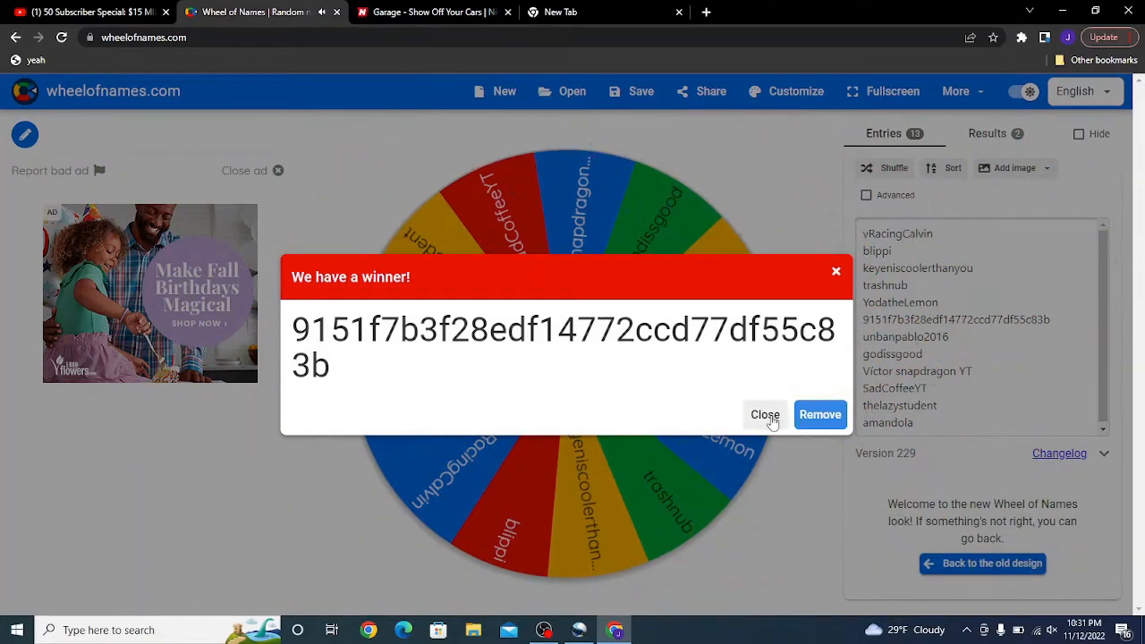
pyautogui.click(766, 415)
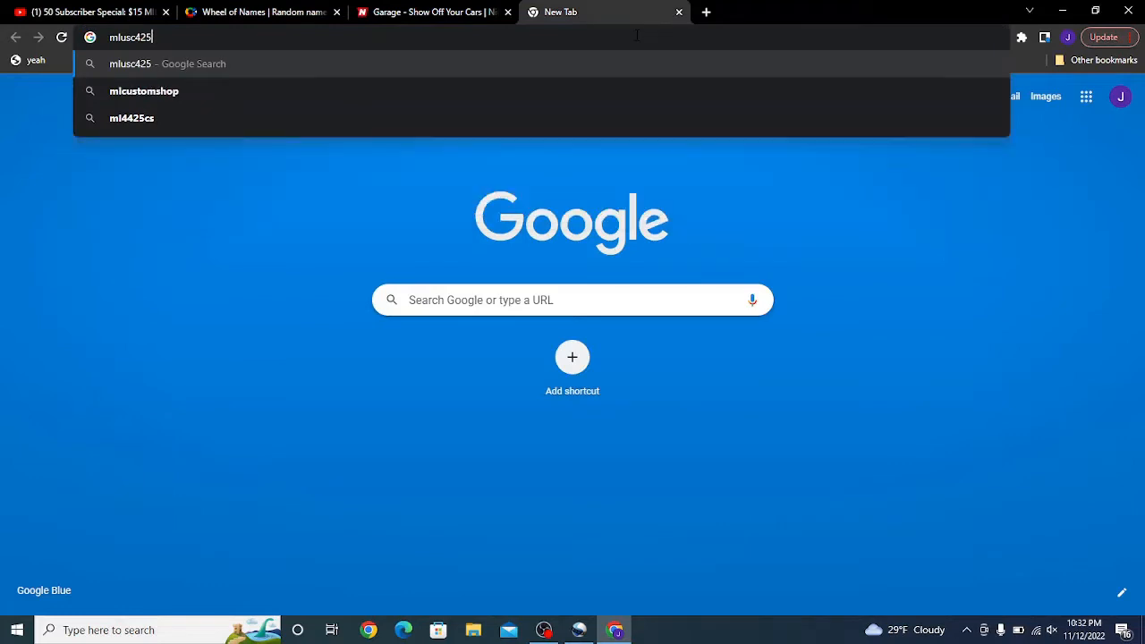
pyautogui.write(';')
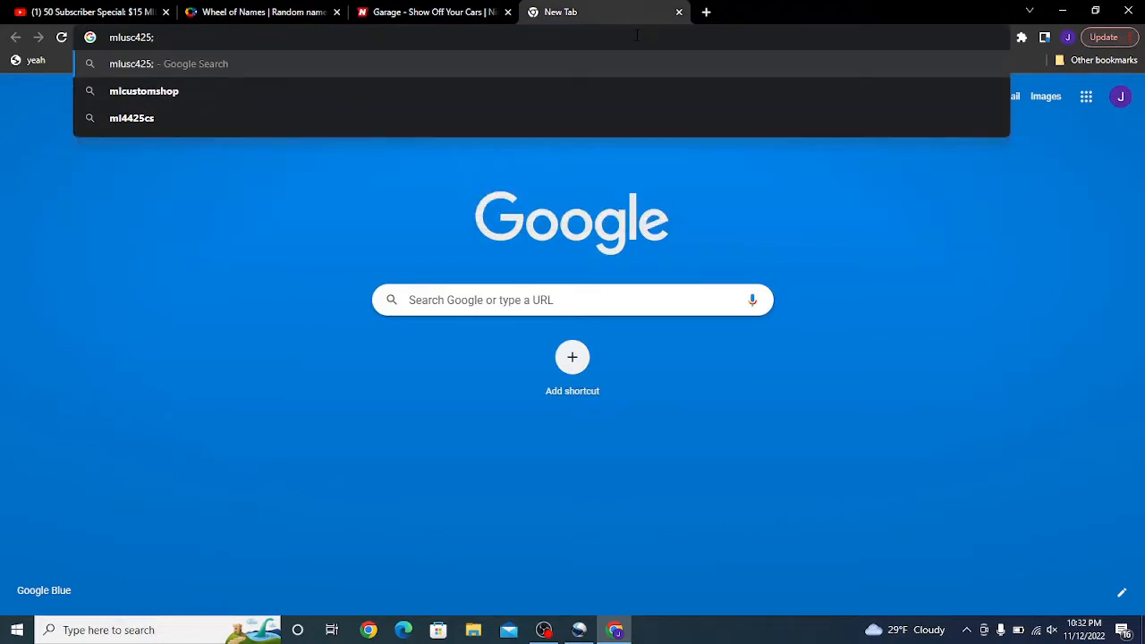
pyautogui.write('013jksajflkjdflskjflk')
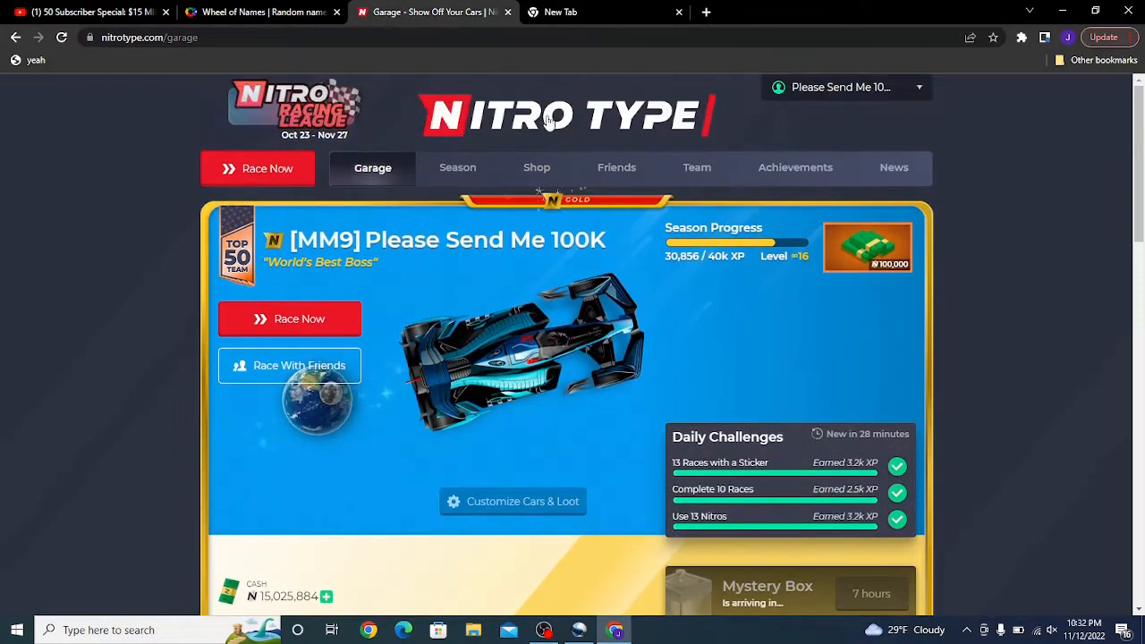
pyautogui.click(615, 168)
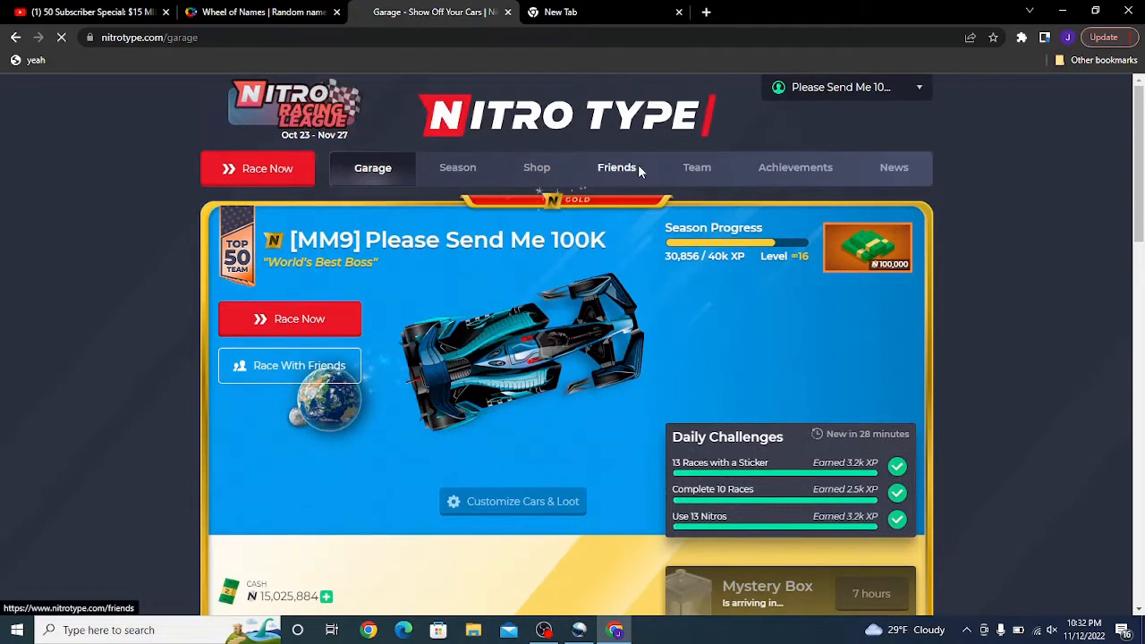
pyautogui.click(615, 168)
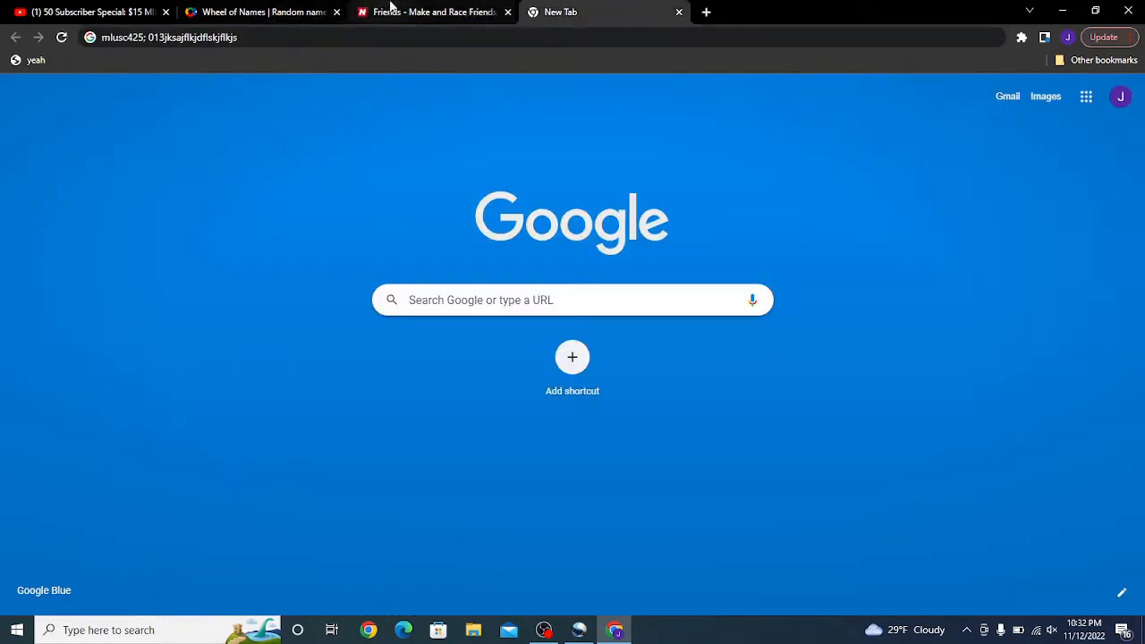
pyautogui.moveTo(433, 11)
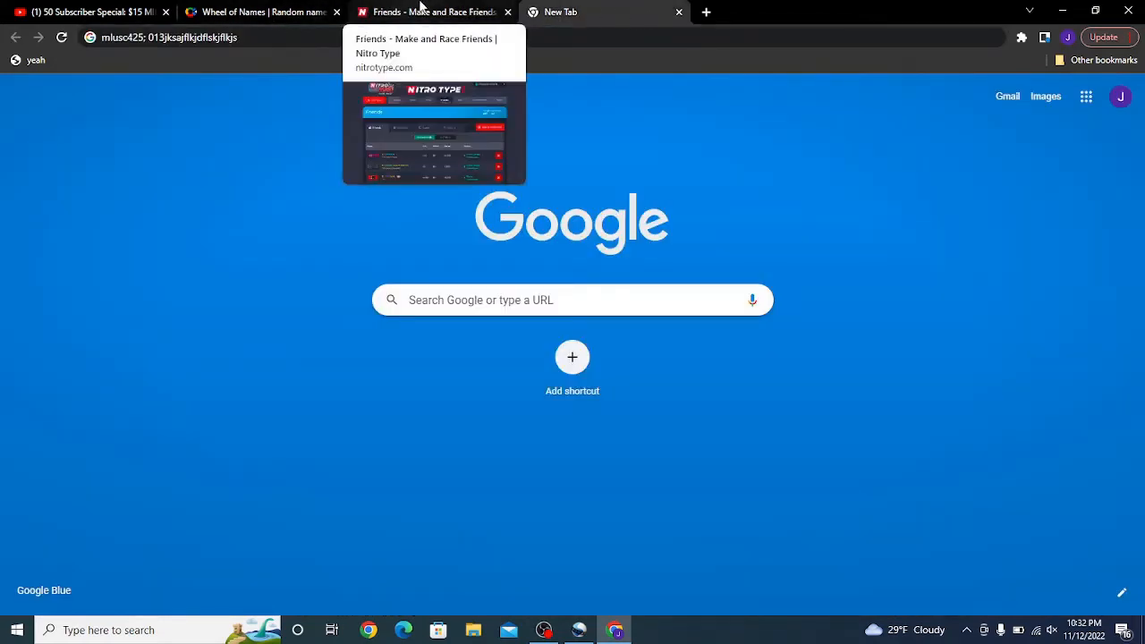
pyautogui.click(433, 11)
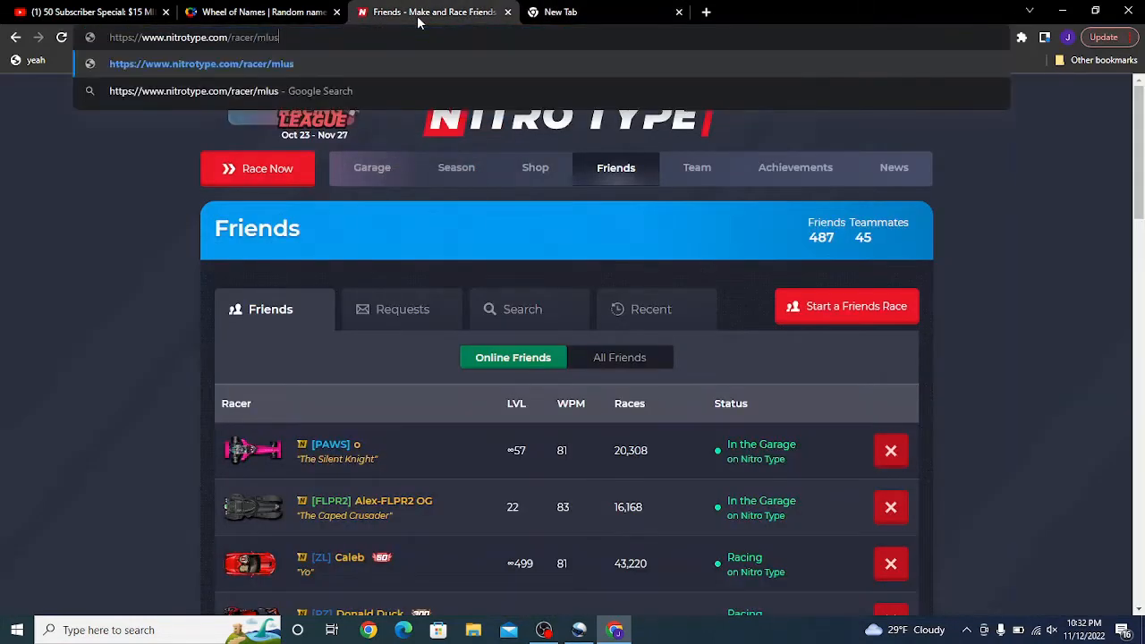
pyautogui.write('c2')
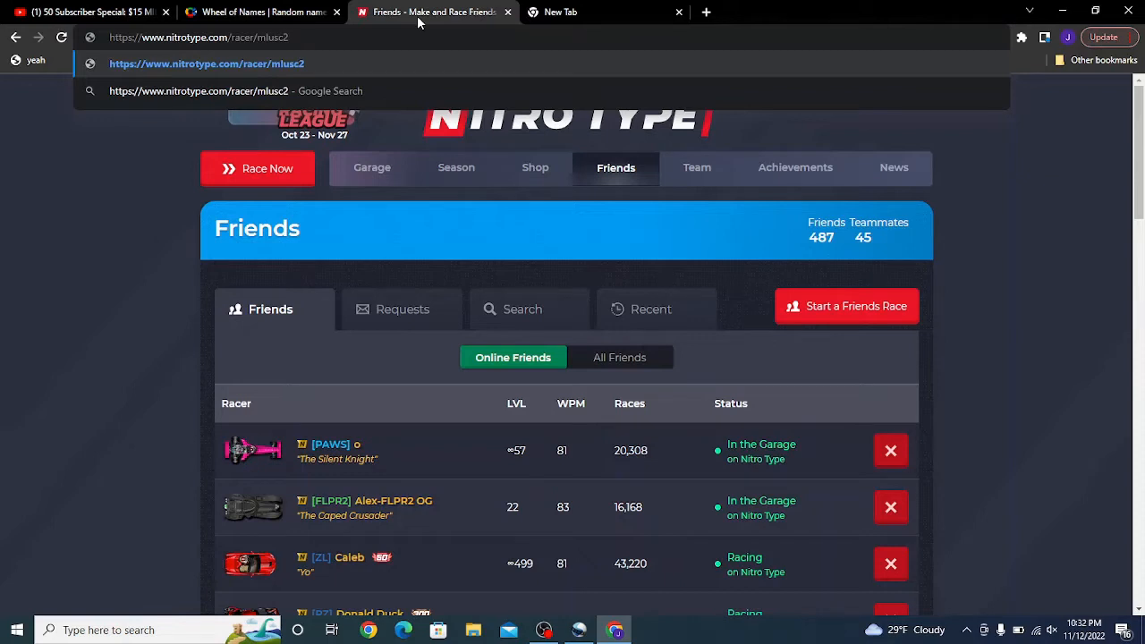
pyautogui.write('425')
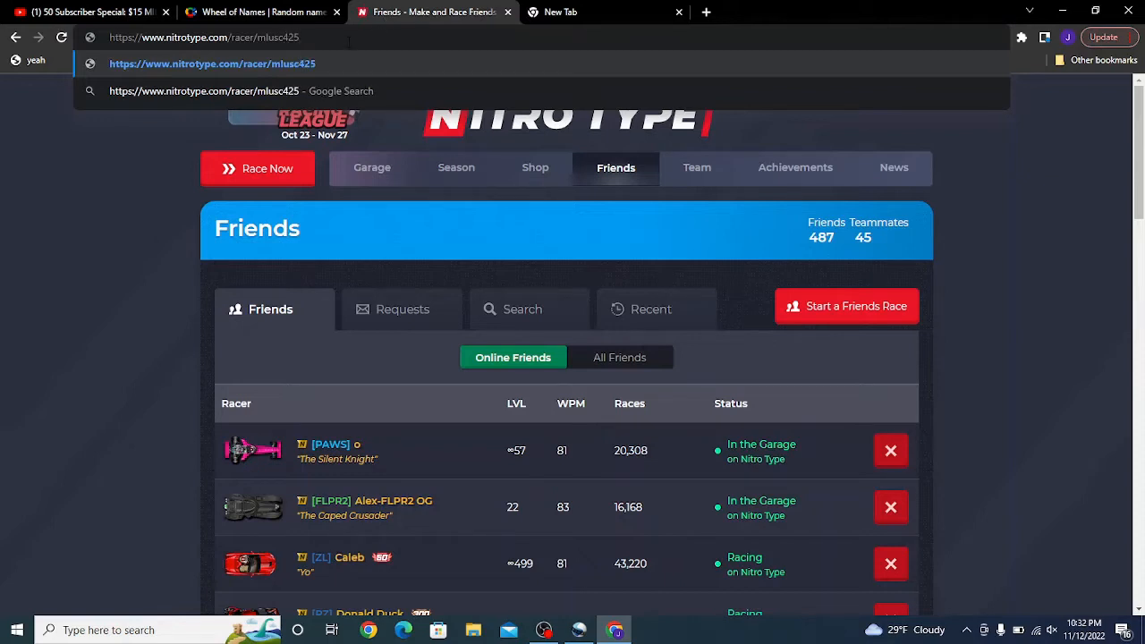
pyautogui.press('Return')
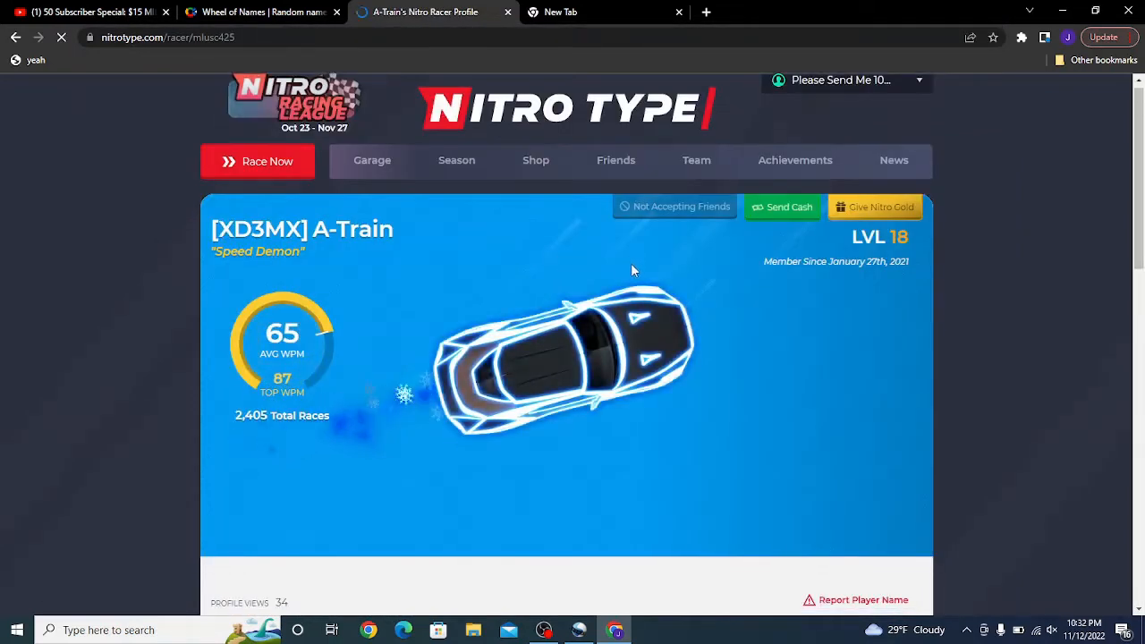
# - Bring up the Send Cash dialog for A-Train with the 10,000,000 amount
pyautogui.scroll(-3)
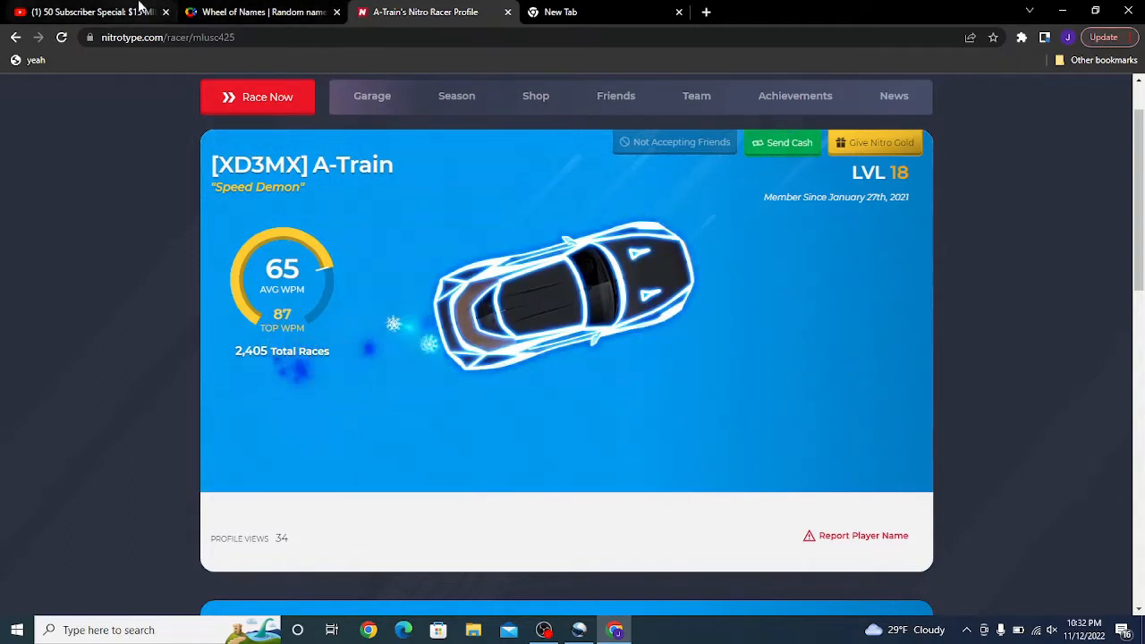
pyautogui.click(780, 143)
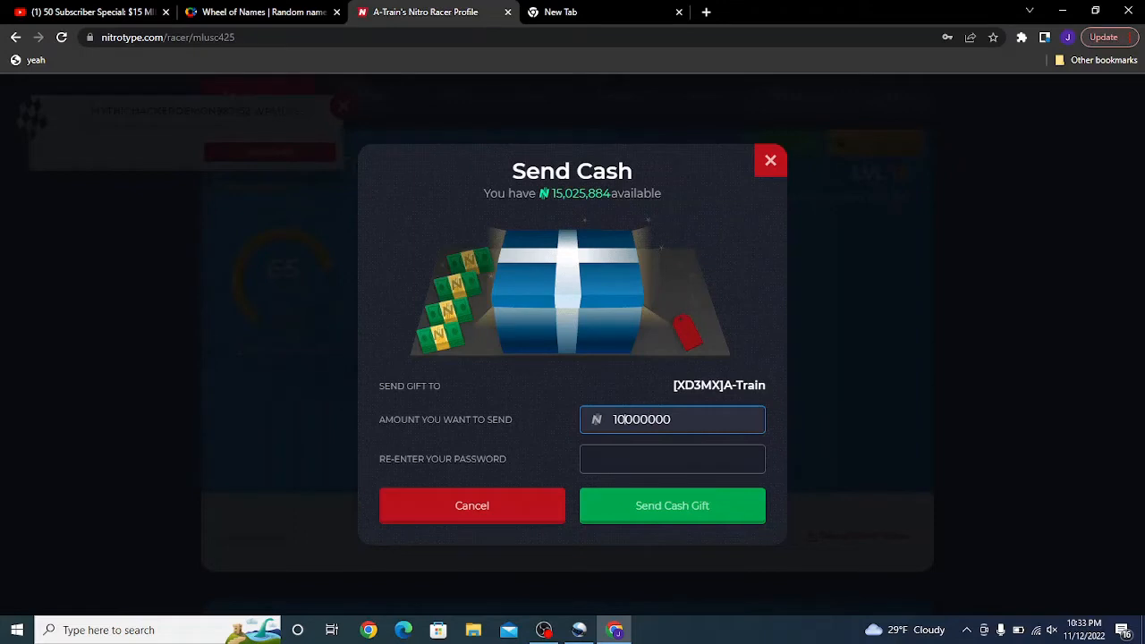
# - Fill the saved password, send A-Train the 10,000,000 cash gift and dismiss the popups
pyautogui.click(673, 458)
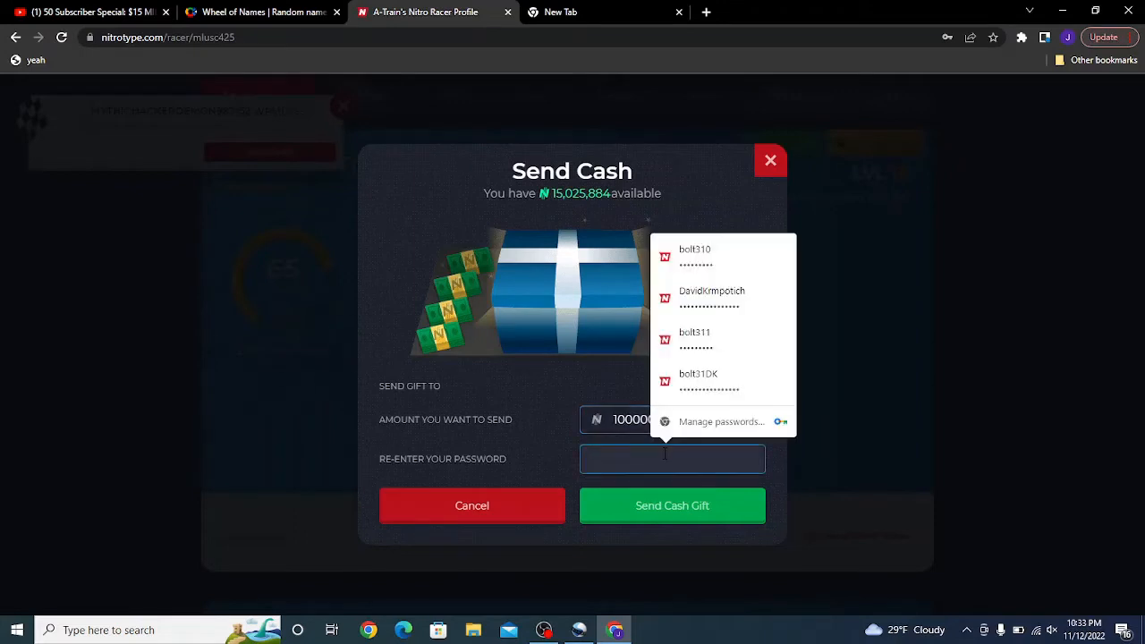
pyautogui.click(673, 458)
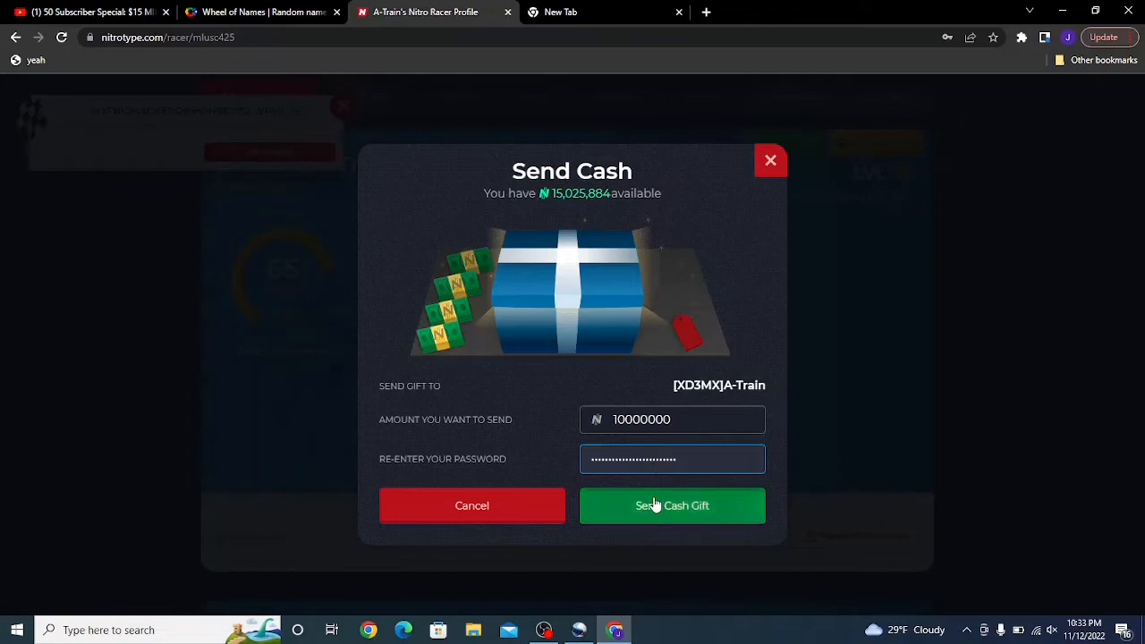
pyautogui.click(673, 505)
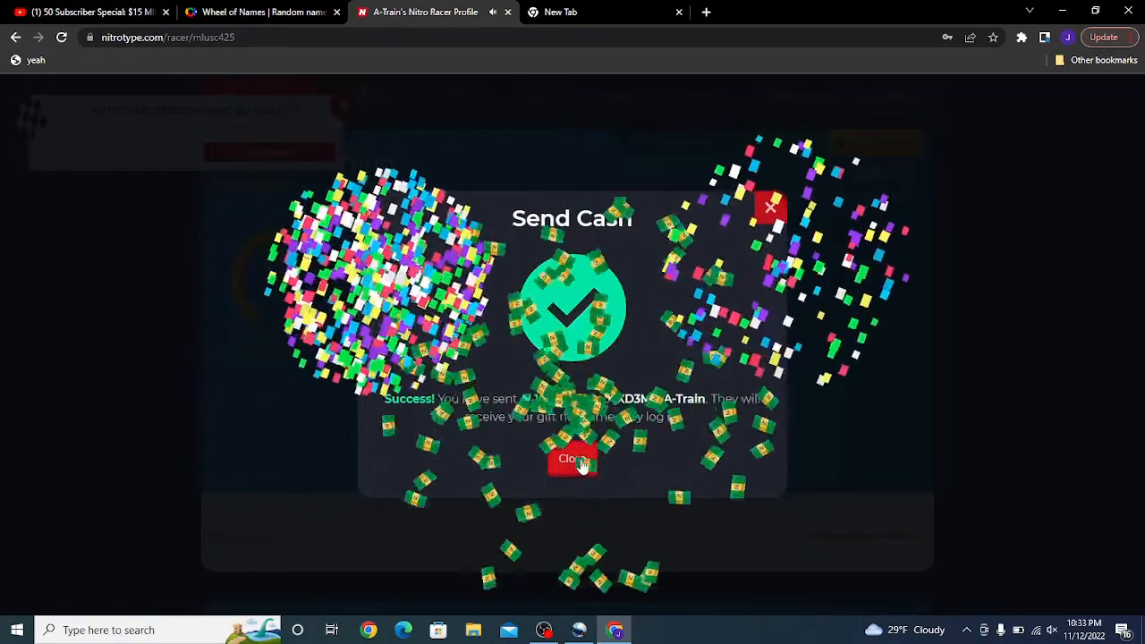
pyautogui.click(572, 458)
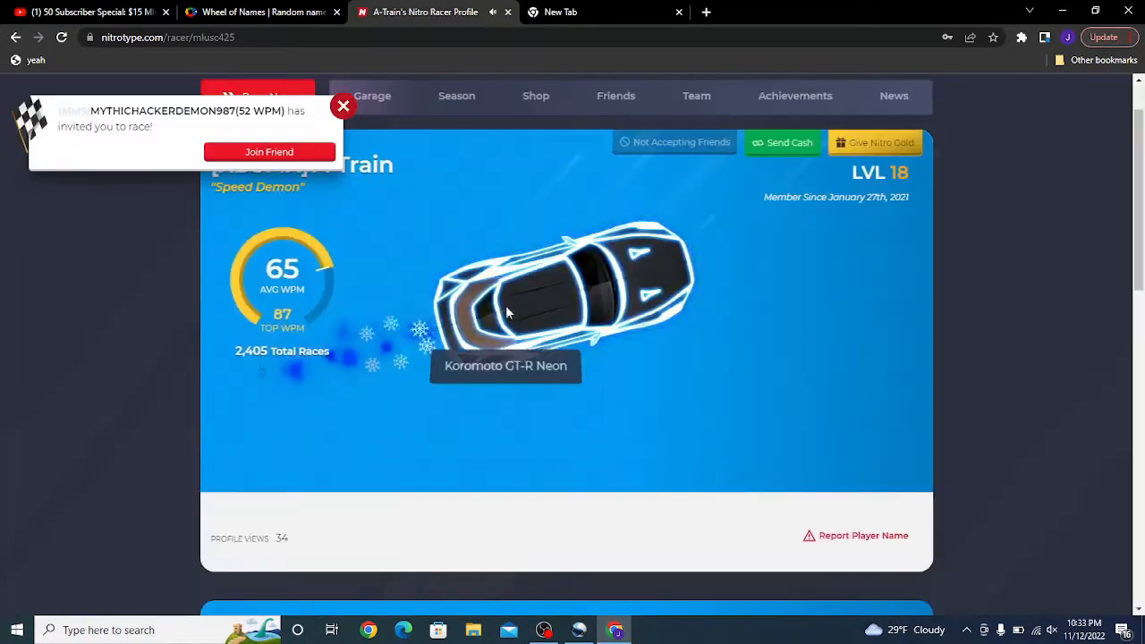
pyautogui.click(343, 105)
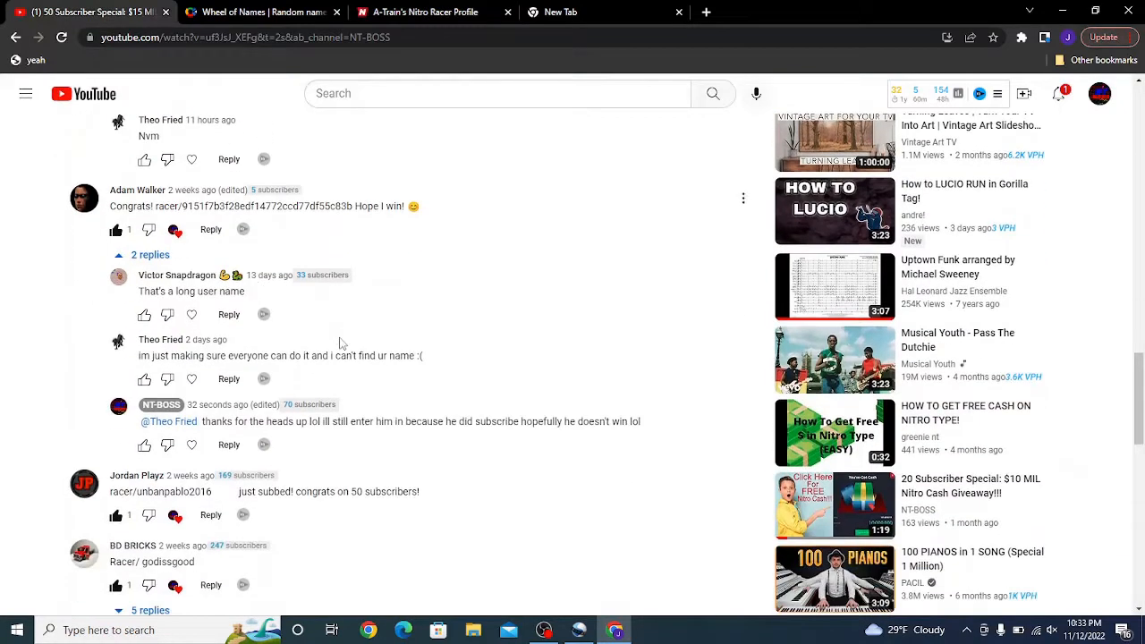
pyautogui.moveTo(186, 206)
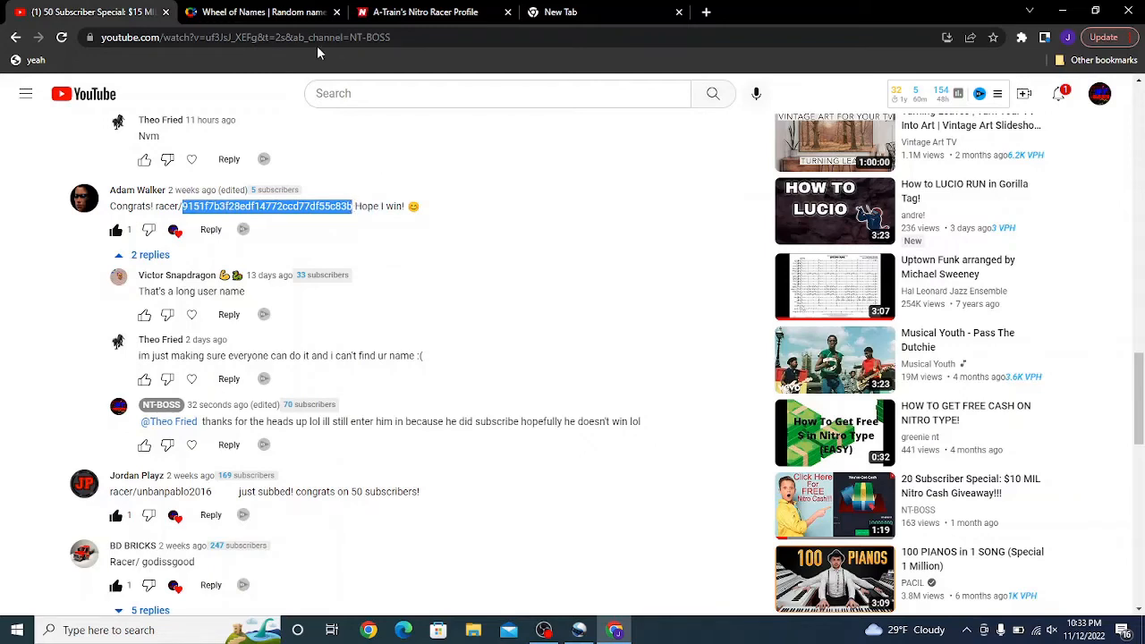
pyautogui.click(421, 11)
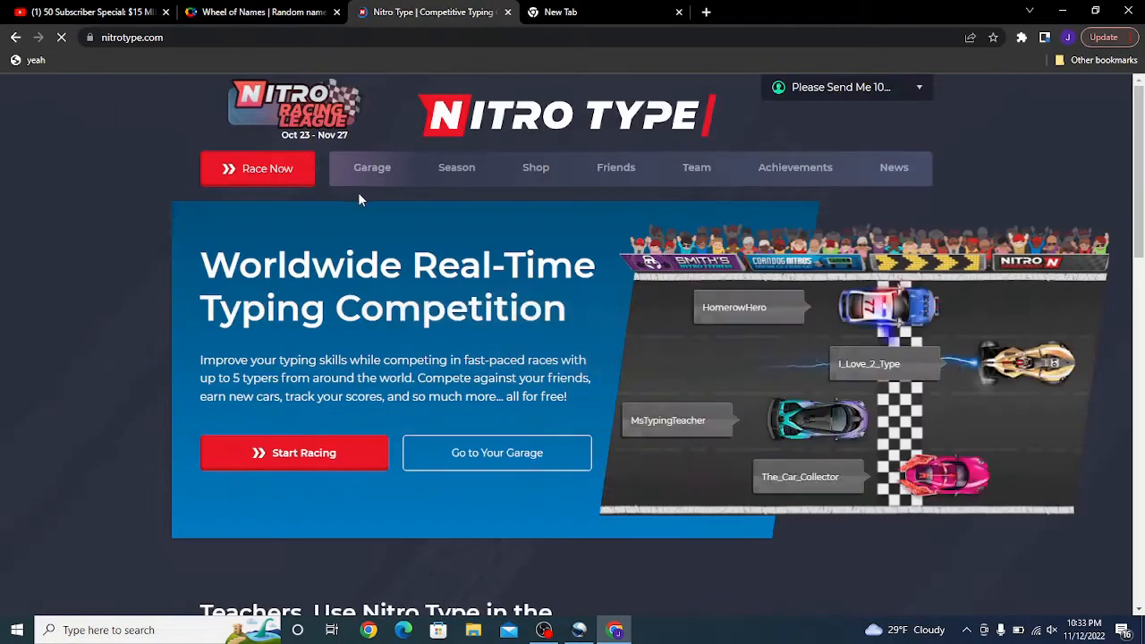
pyautogui.click(615, 168)
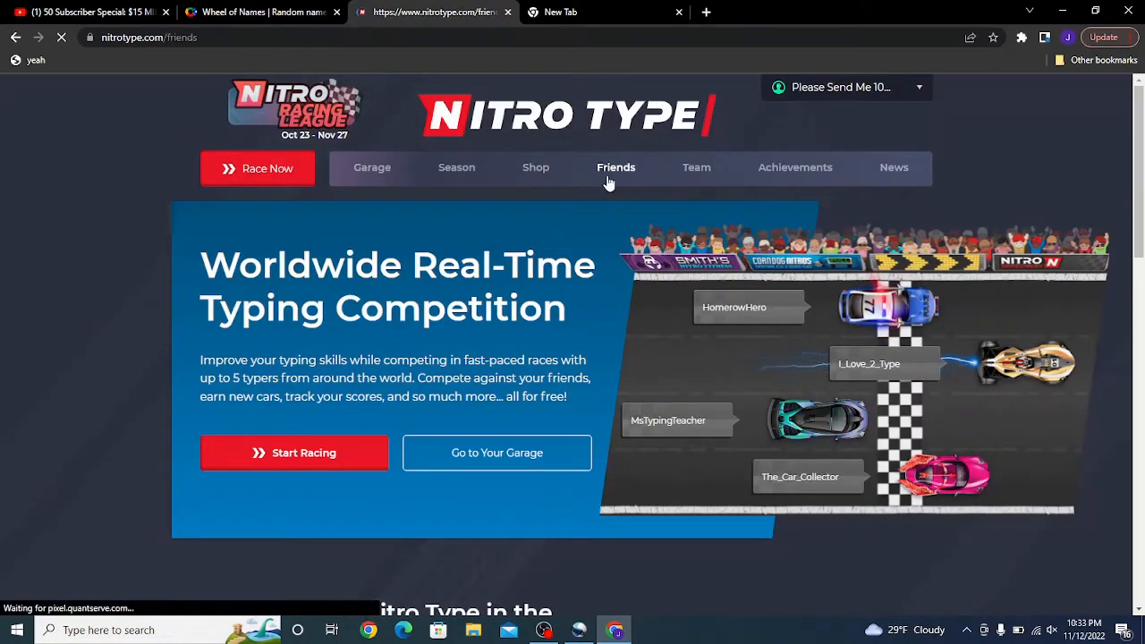
pyautogui.click(615, 169)
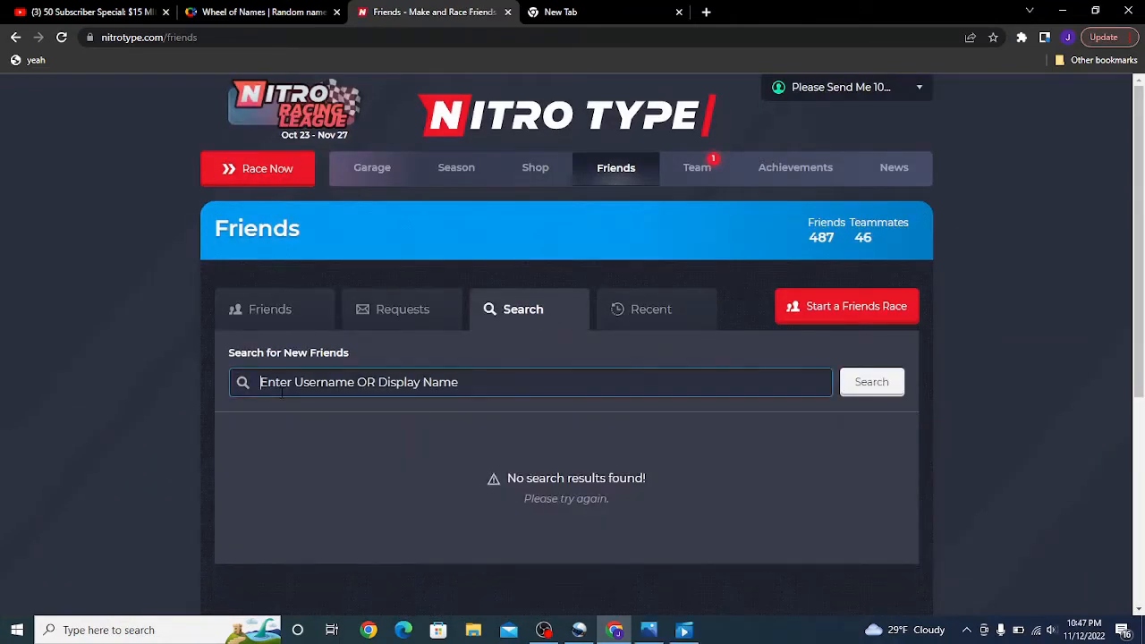
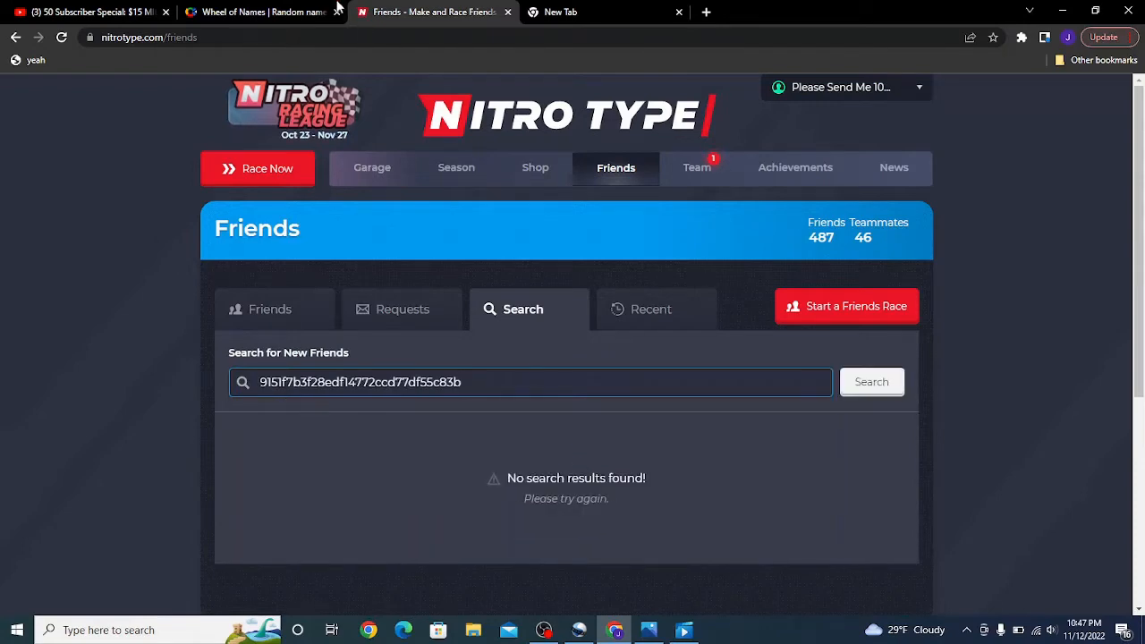
# - Spin the giveaway wheel and remove the previously drawn winner from it
pyautogui.click(259, 11)
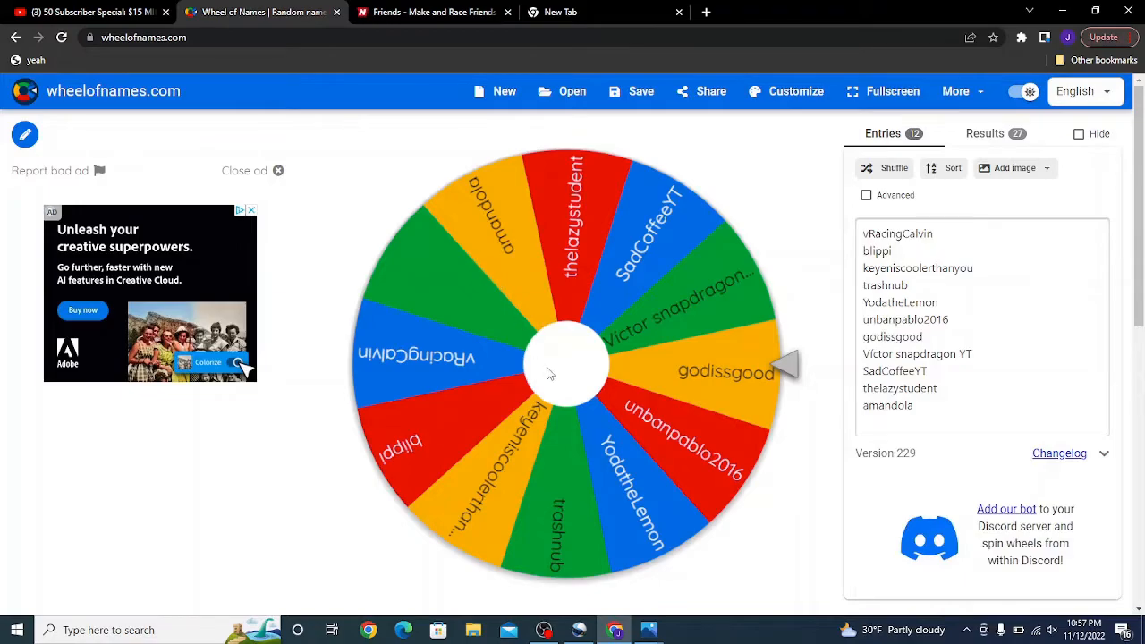
pyautogui.click(564, 366)
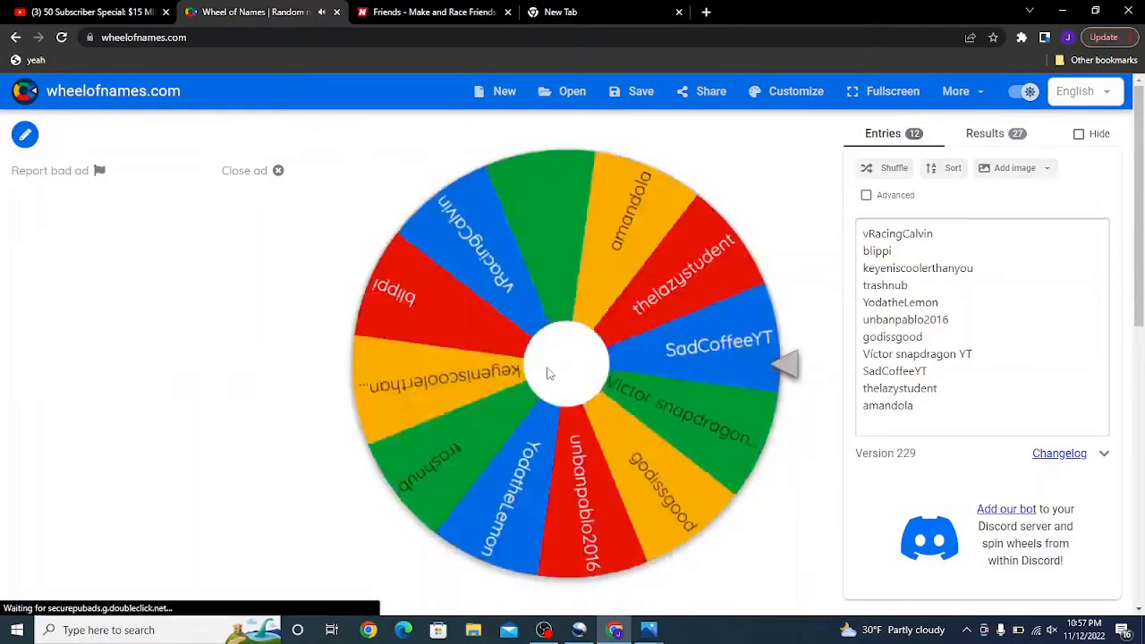
pyautogui.click(565, 365)
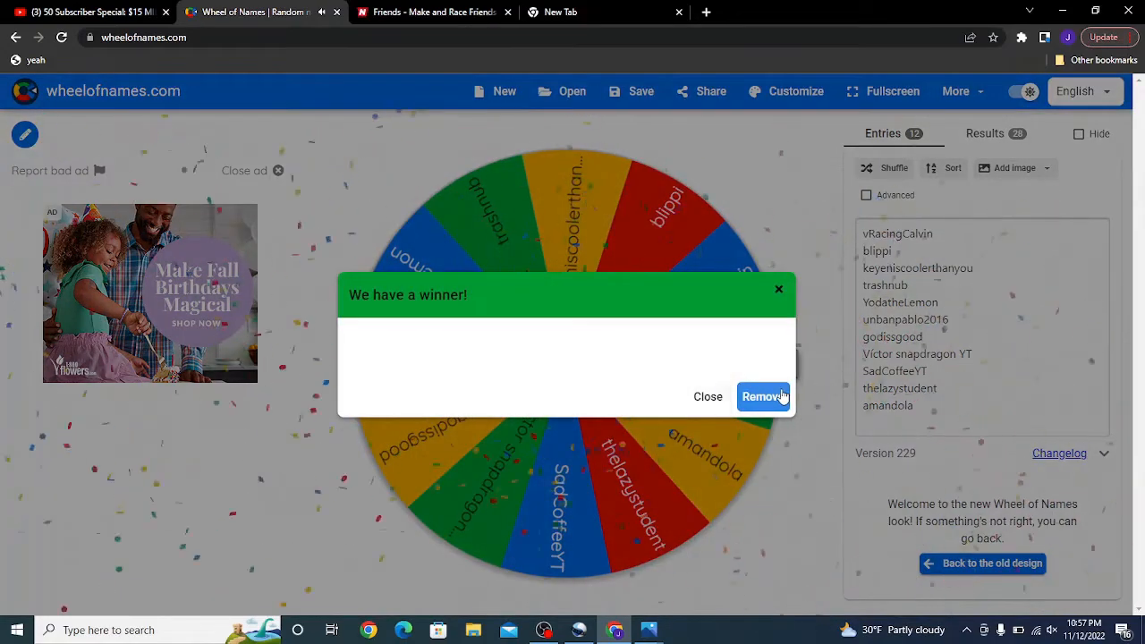
pyautogui.click(762, 397)
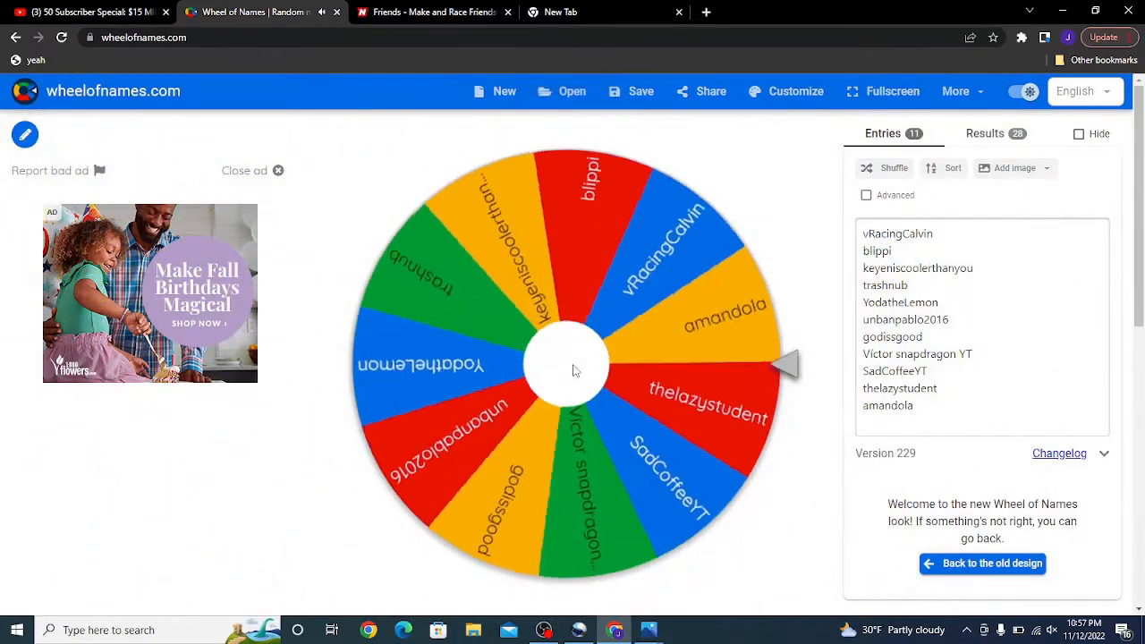
pyautogui.click(572, 366)
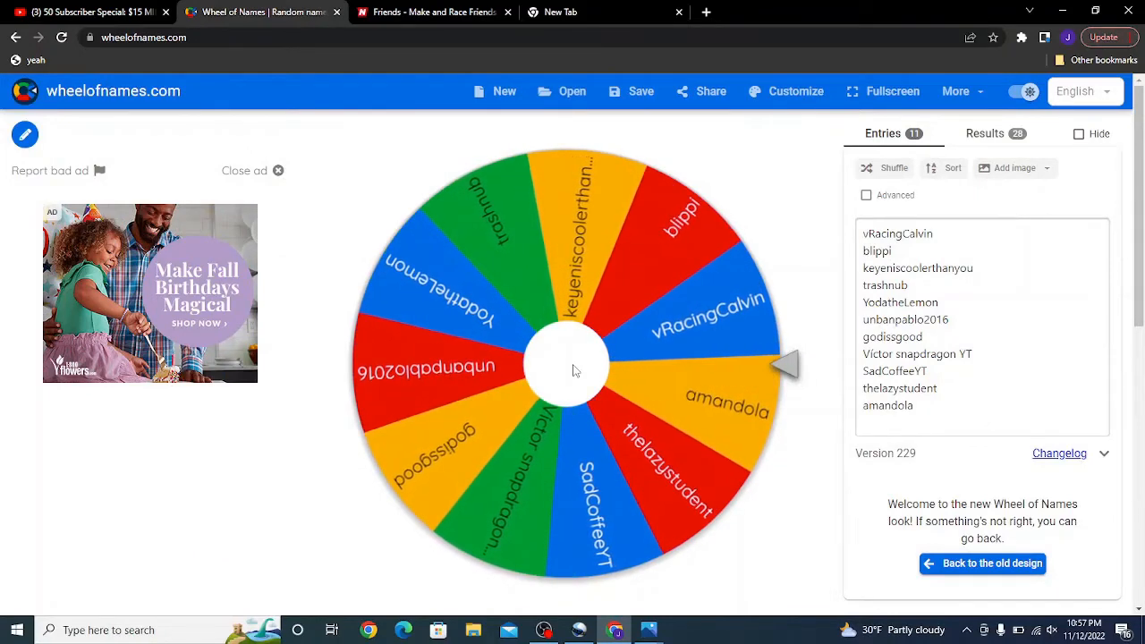
pyautogui.click(572, 370)
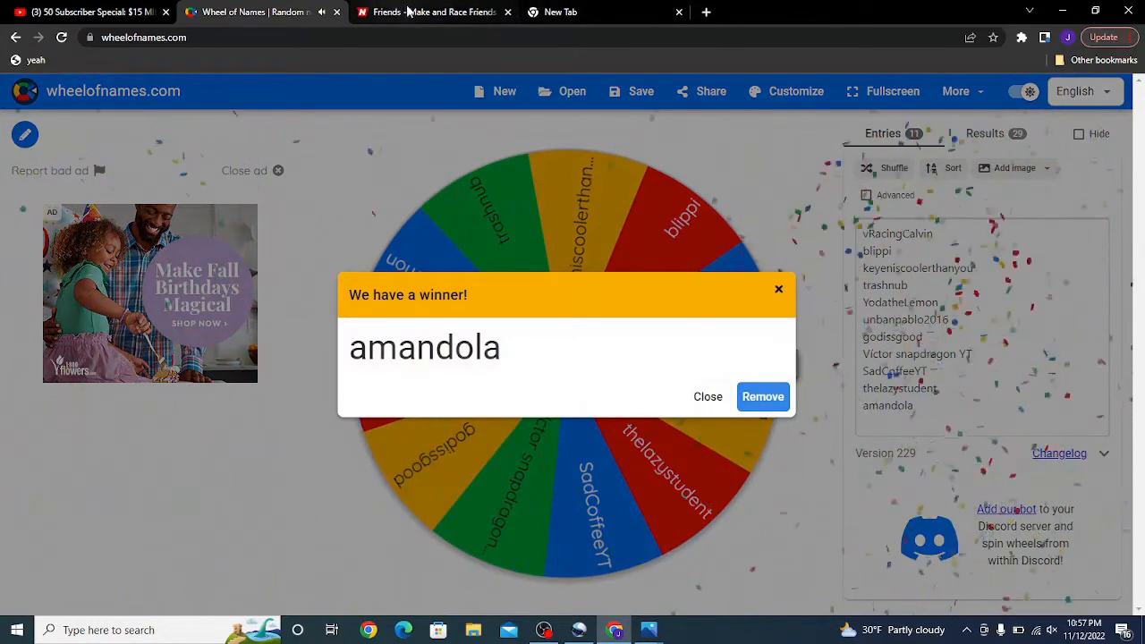
pyautogui.click(433, 11)
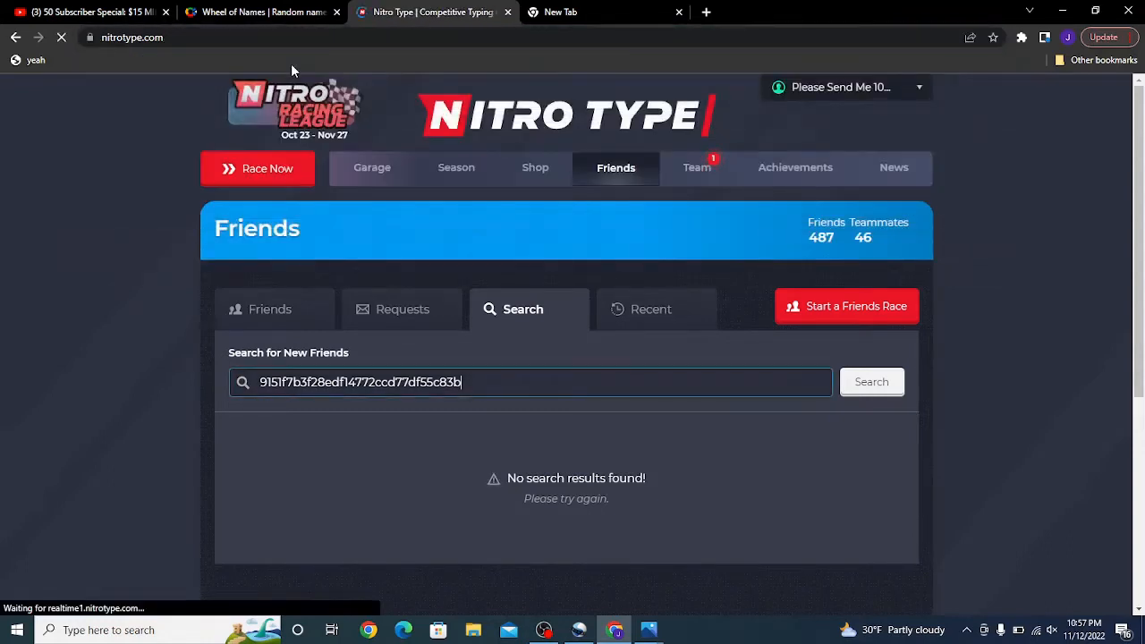
# - Go to the Nitro Type Friends page and start a new racer search
pyautogui.click(568, 114)
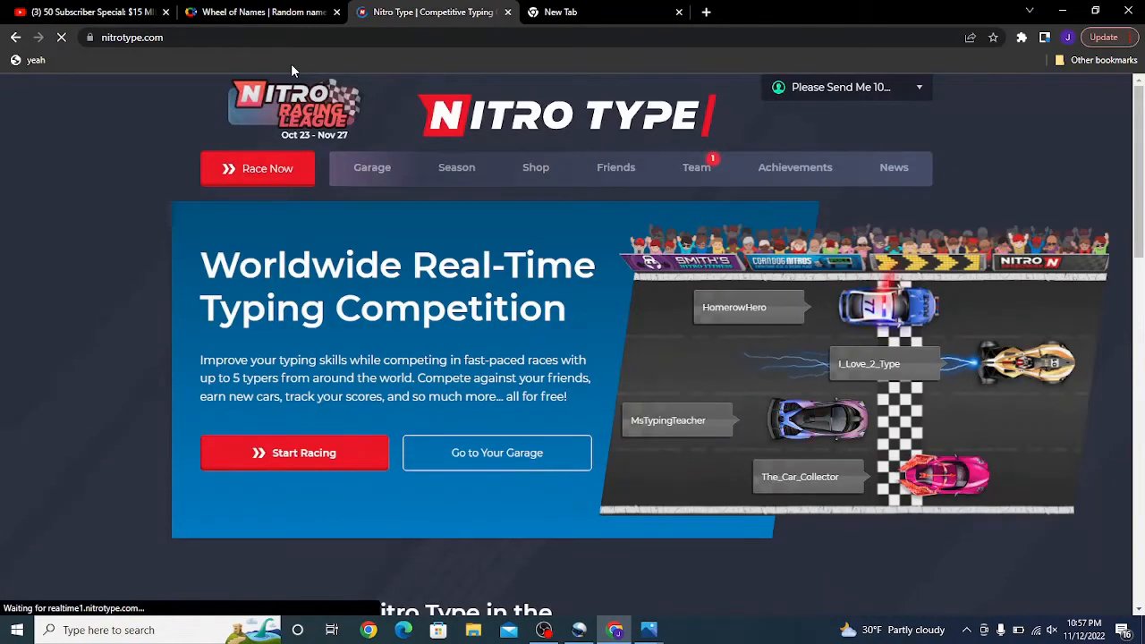
pyautogui.click(616, 168)
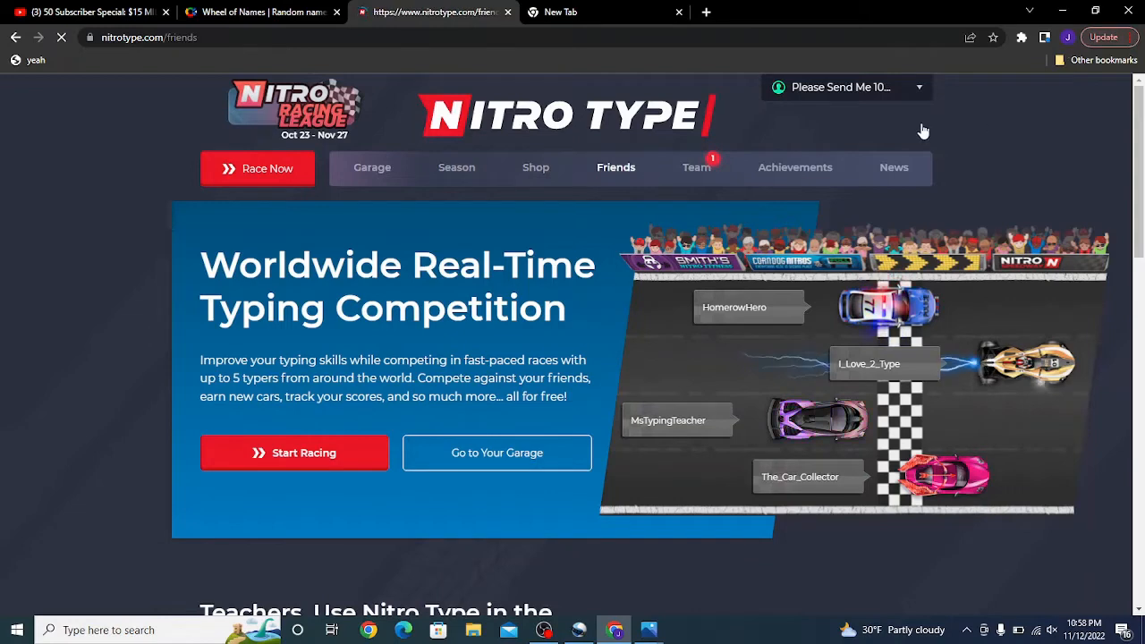
pyautogui.moveTo(796, 176)
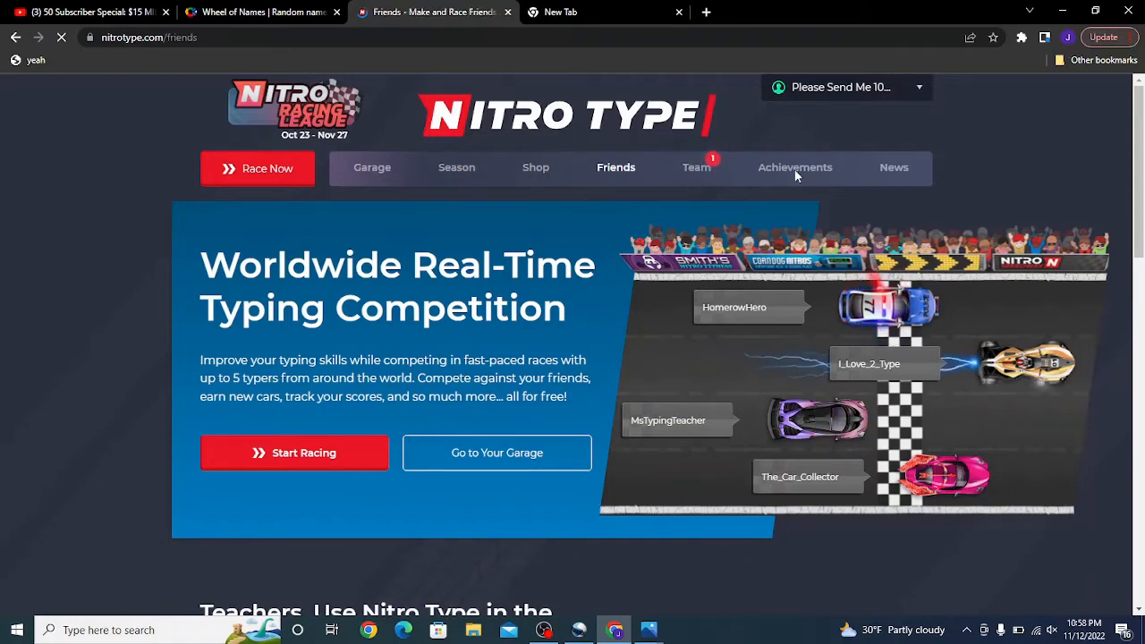
pyautogui.click(616, 168)
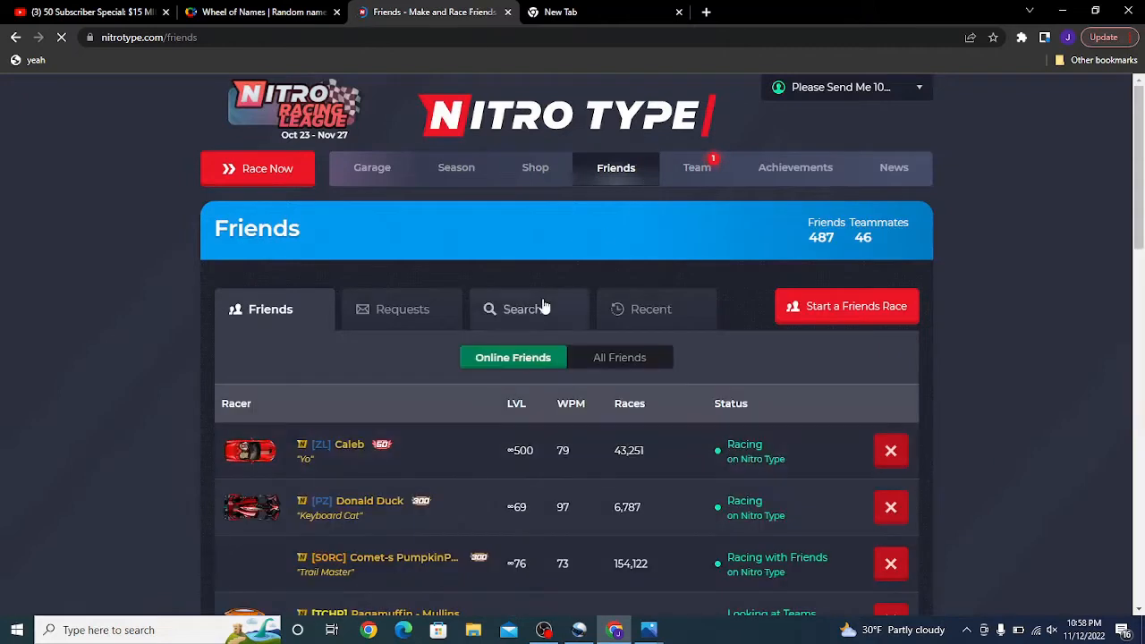
pyautogui.click(529, 307)
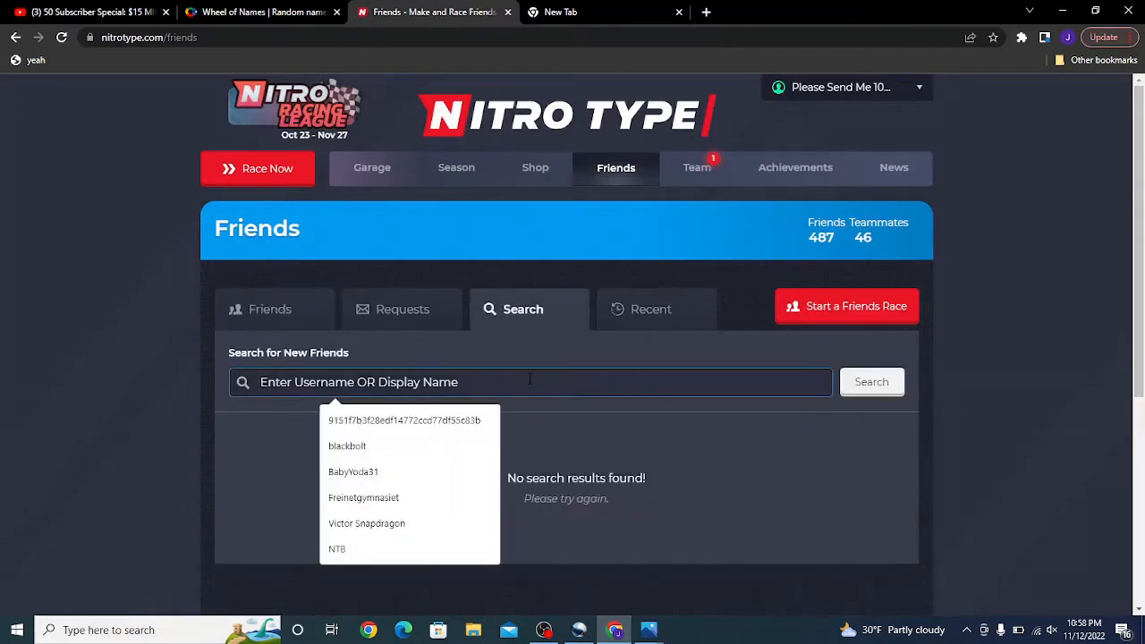
# - Search for racer 'amandola', find no results, and switch to the giveaway video
pyautogui.write('amand')
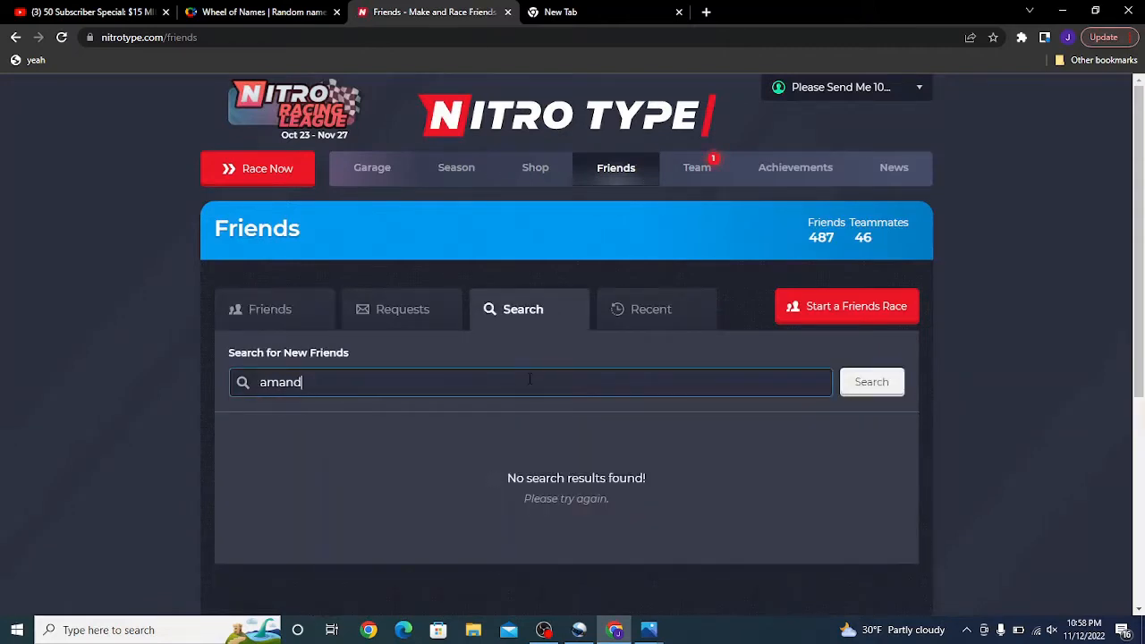
pyautogui.write('ola')
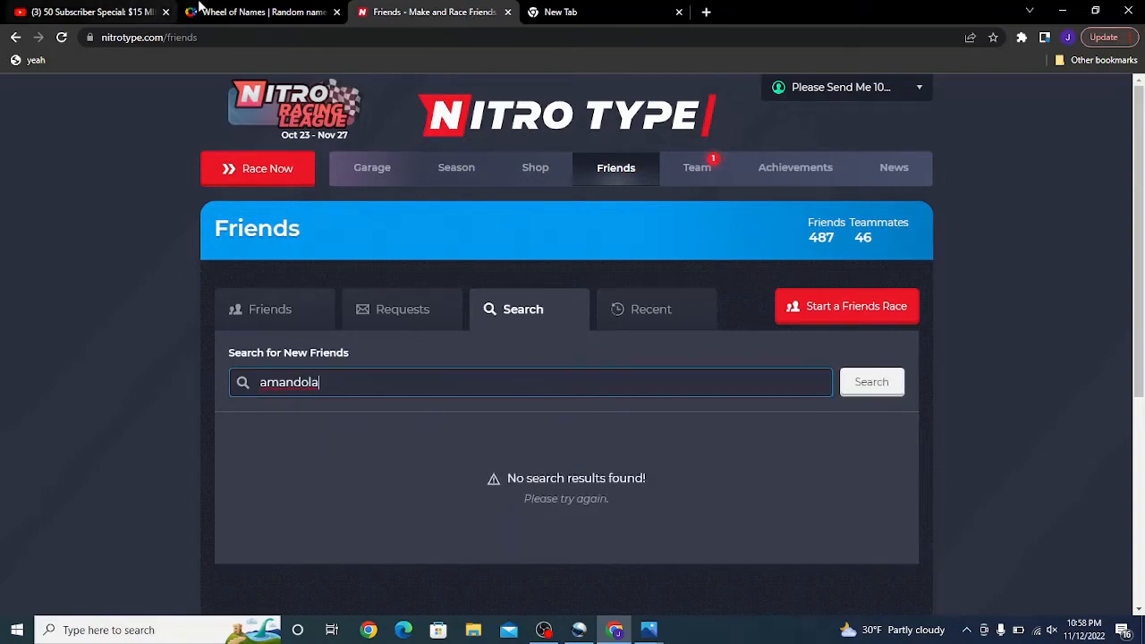
pyautogui.click(260, 11)
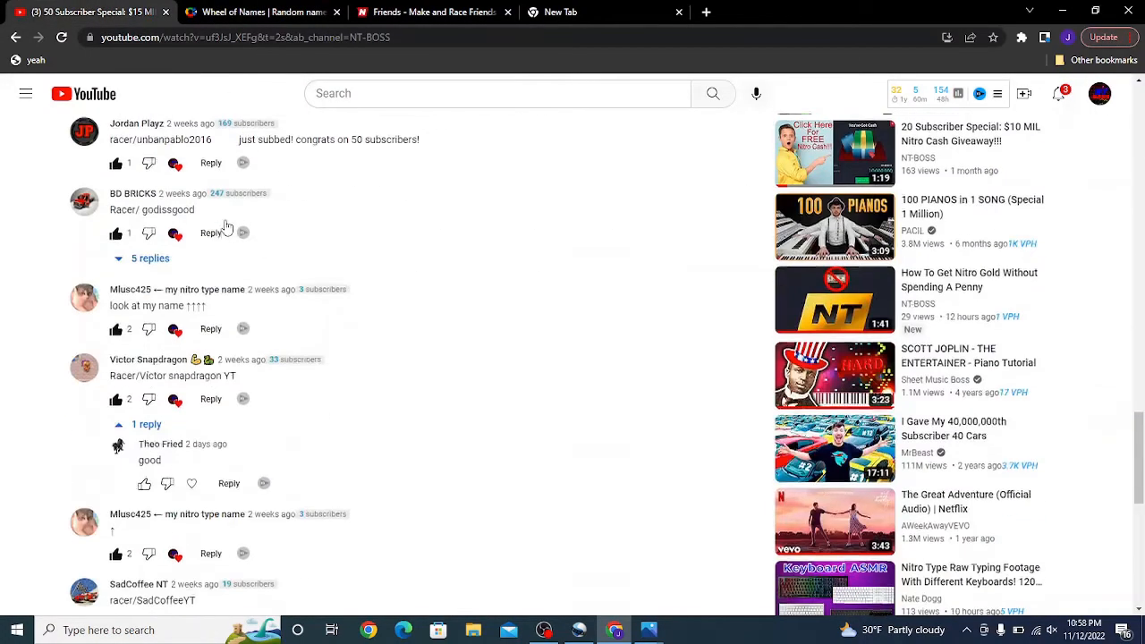
# - Find Amadola's comment, recheck the winner on the wheel, and return to the Nitro Type search
pyautogui.scroll(-3)
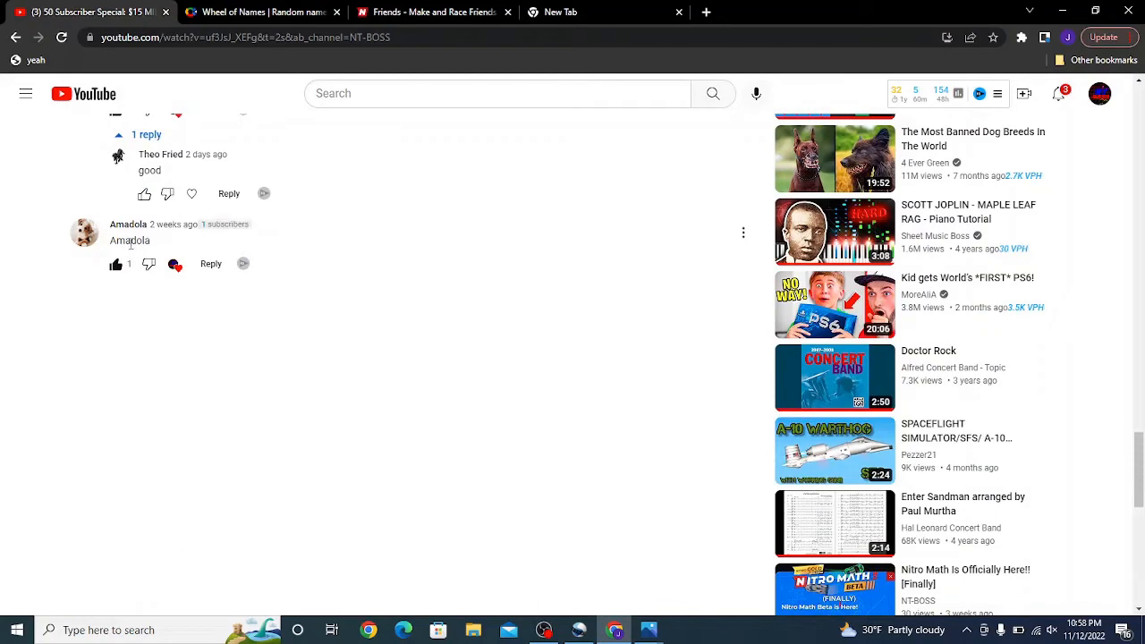
pyautogui.click(259, 11)
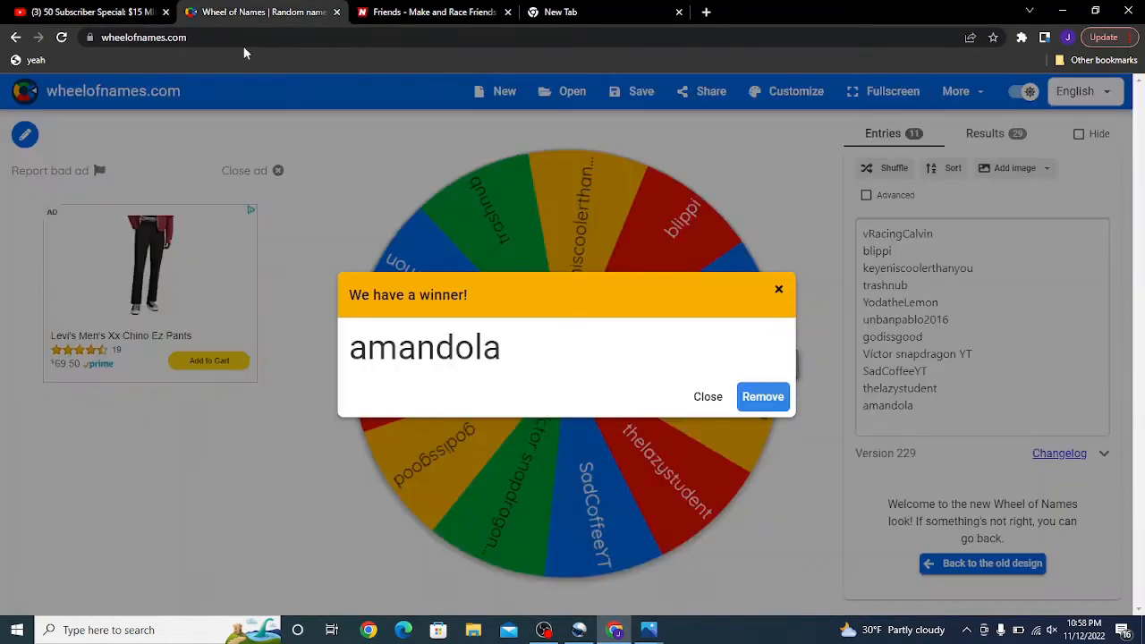
pyautogui.click(433, 11)
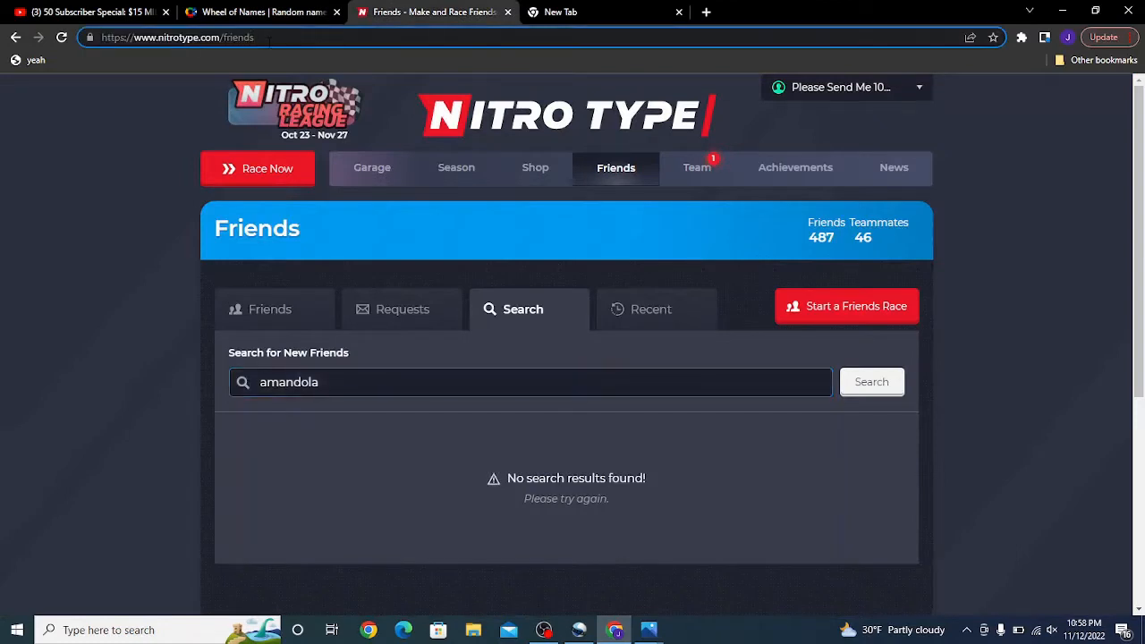
pyautogui.click(179, 37)
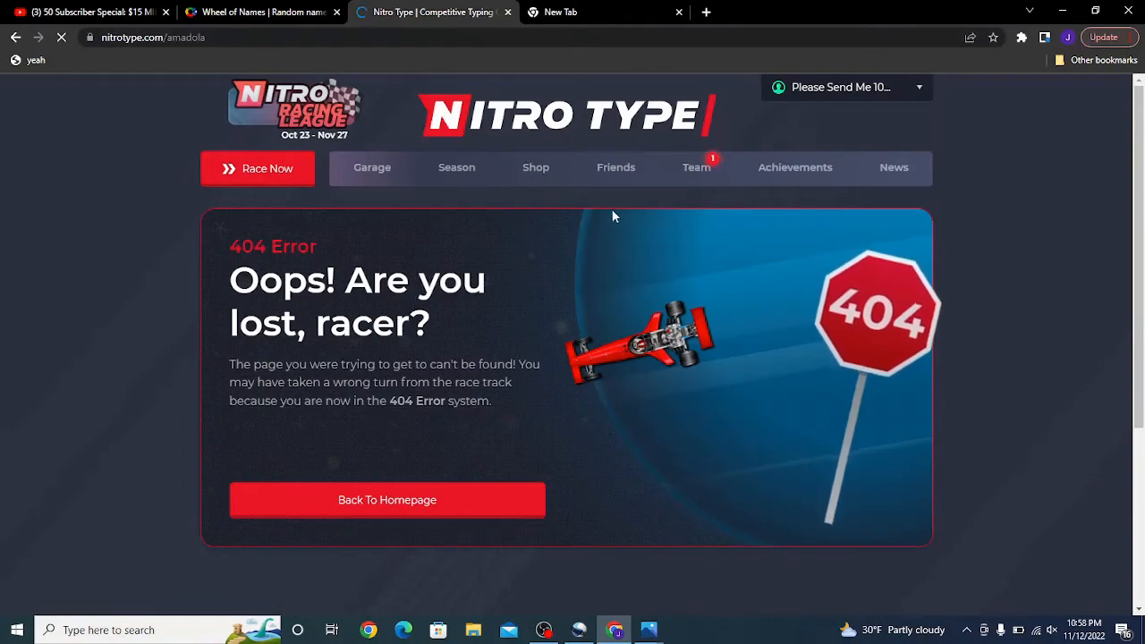
pyautogui.click(615, 168)
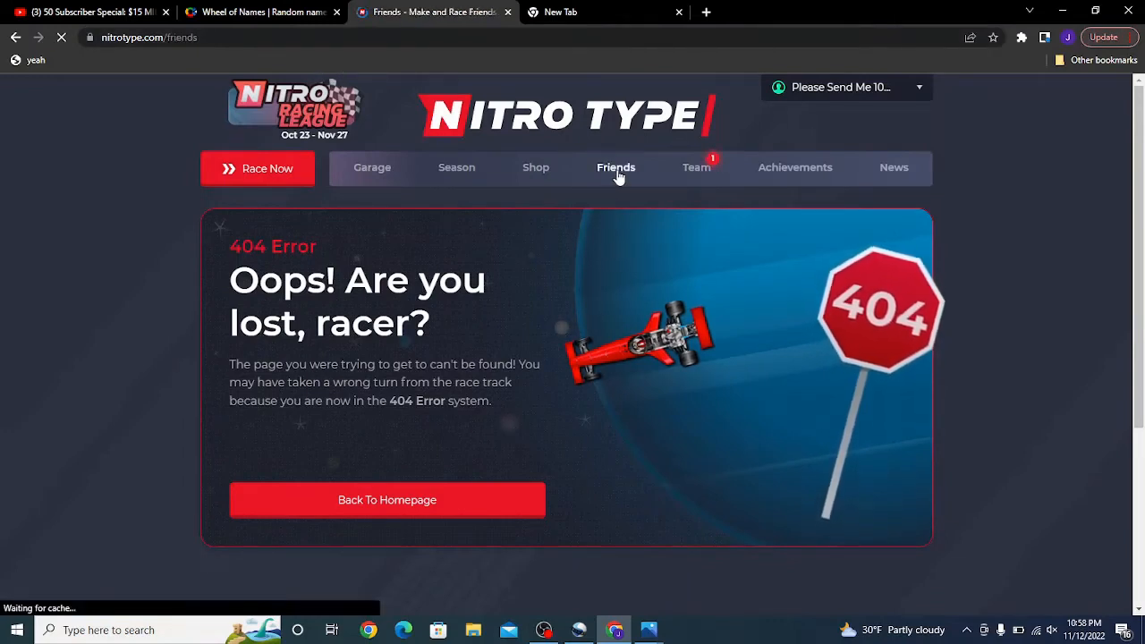
pyautogui.click(615, 168)
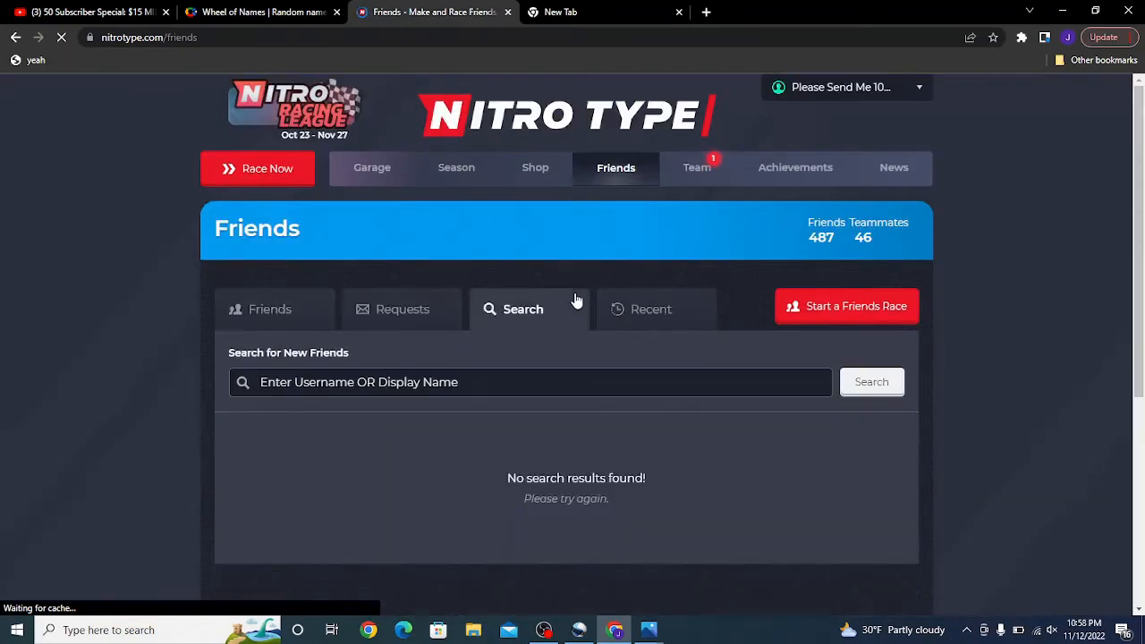
pyautogui.click(529, 383)
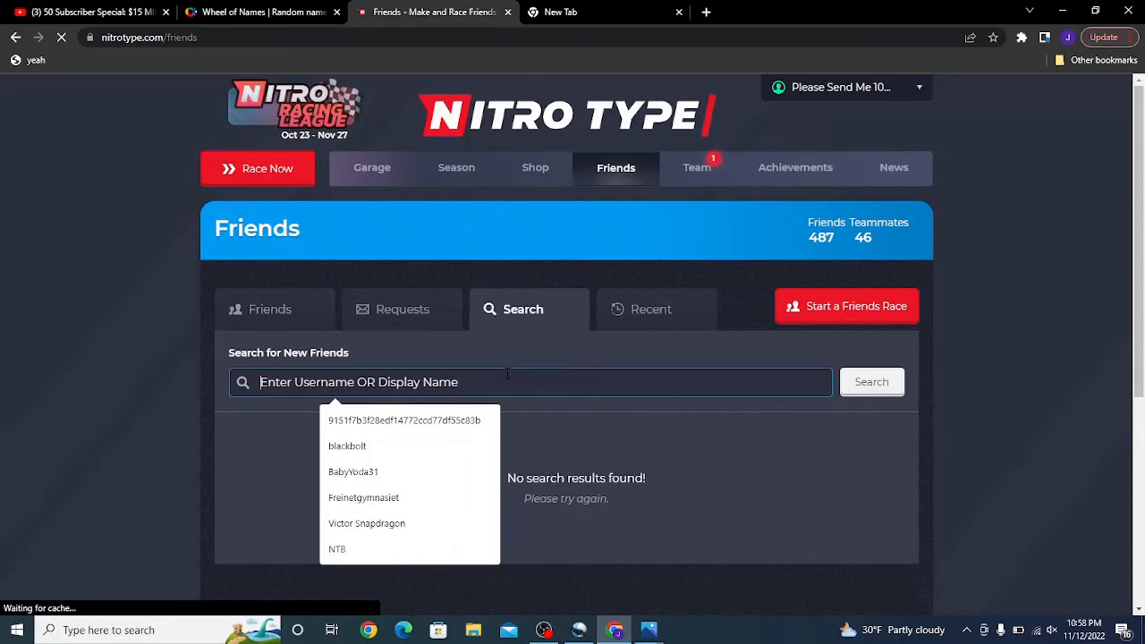
# - Search for 'amadola' and open the [MM9] Amadola -9k- racer profile
pyautogui.write('amadola')
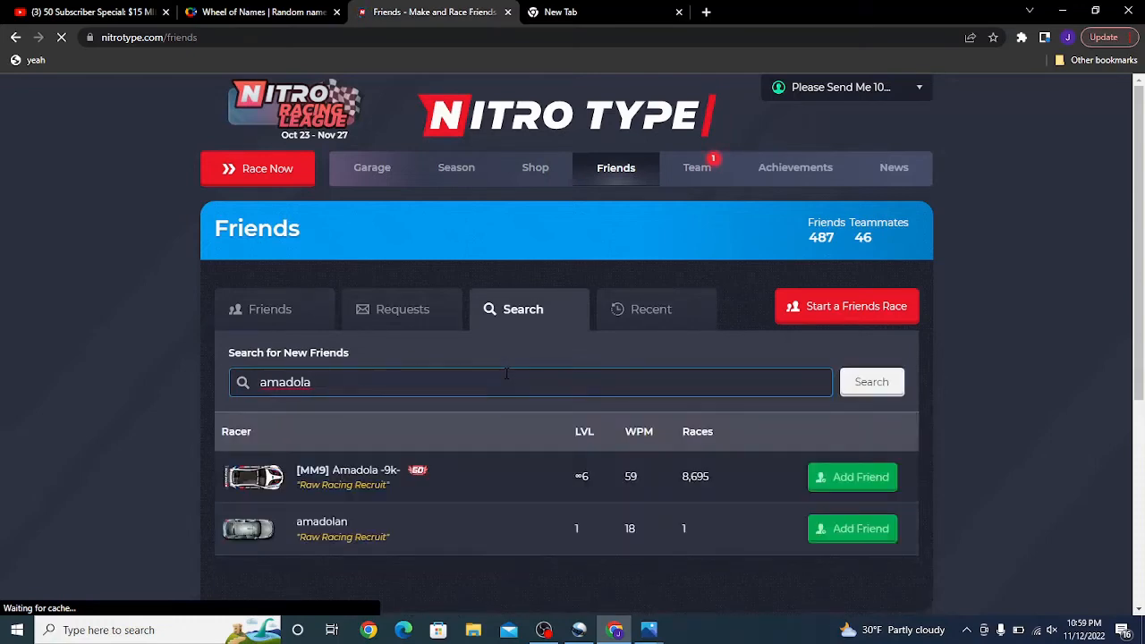
pyautogui.moveTo(349, 476)
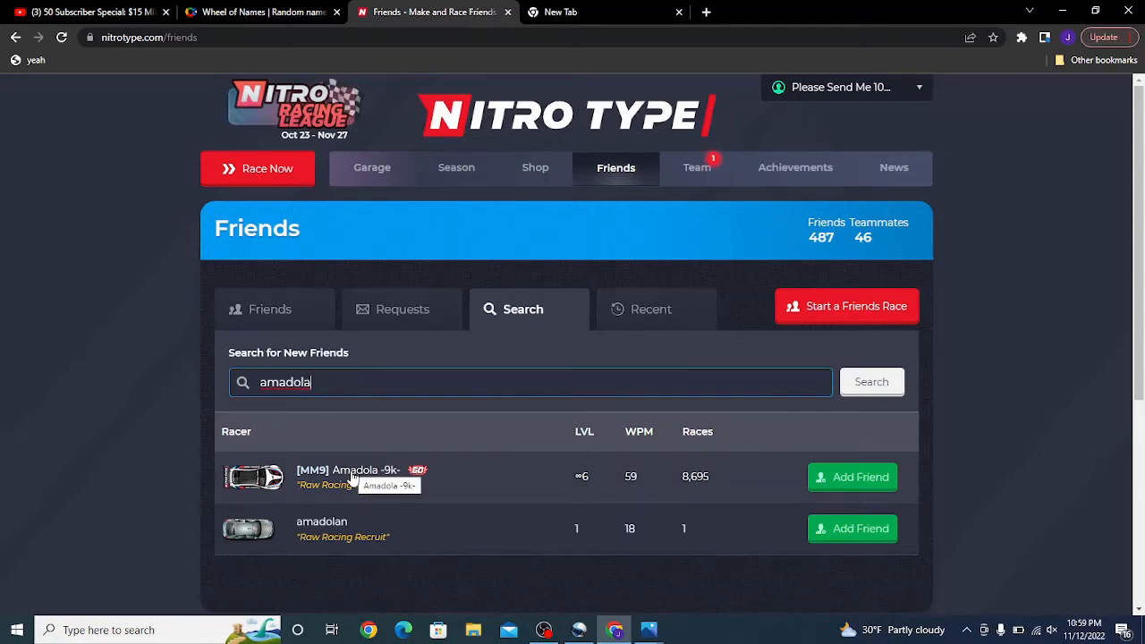
pyautogui.click(338, 469)
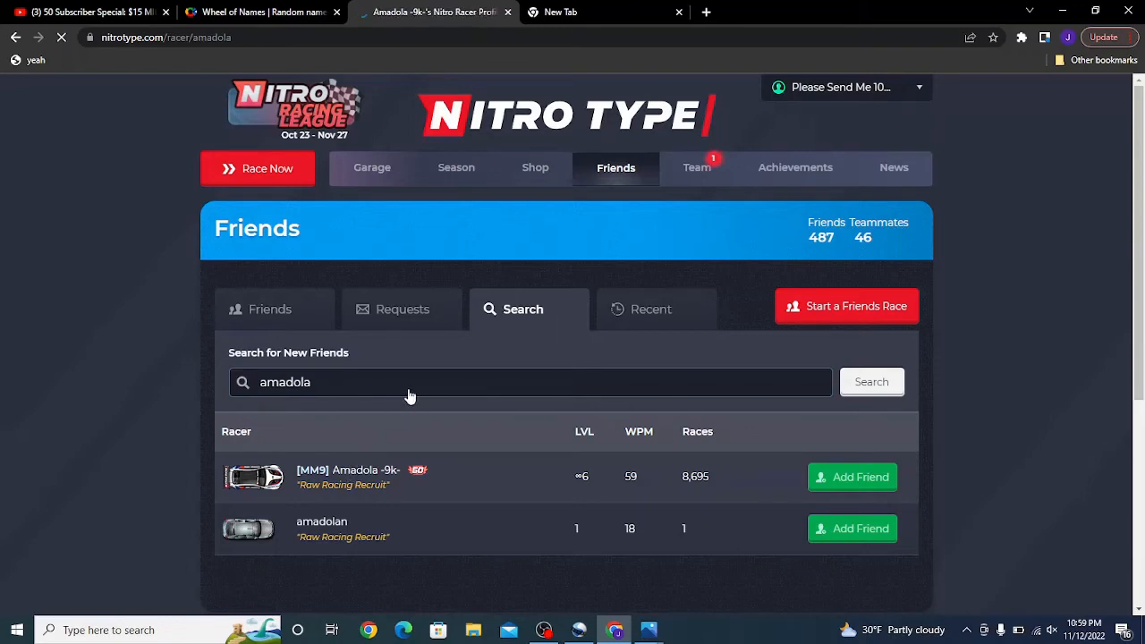
pyautogui.click(347, 469)
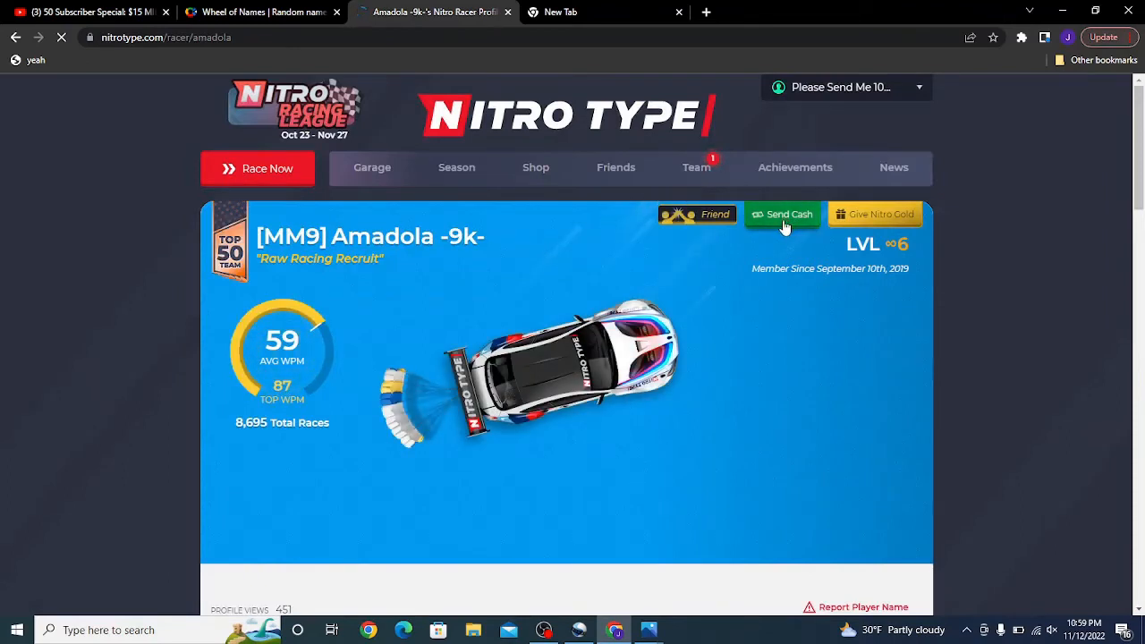
# - Fill the Send Cash dialog with 5,000,000 and the account password
pyautogui.click(782, 215)
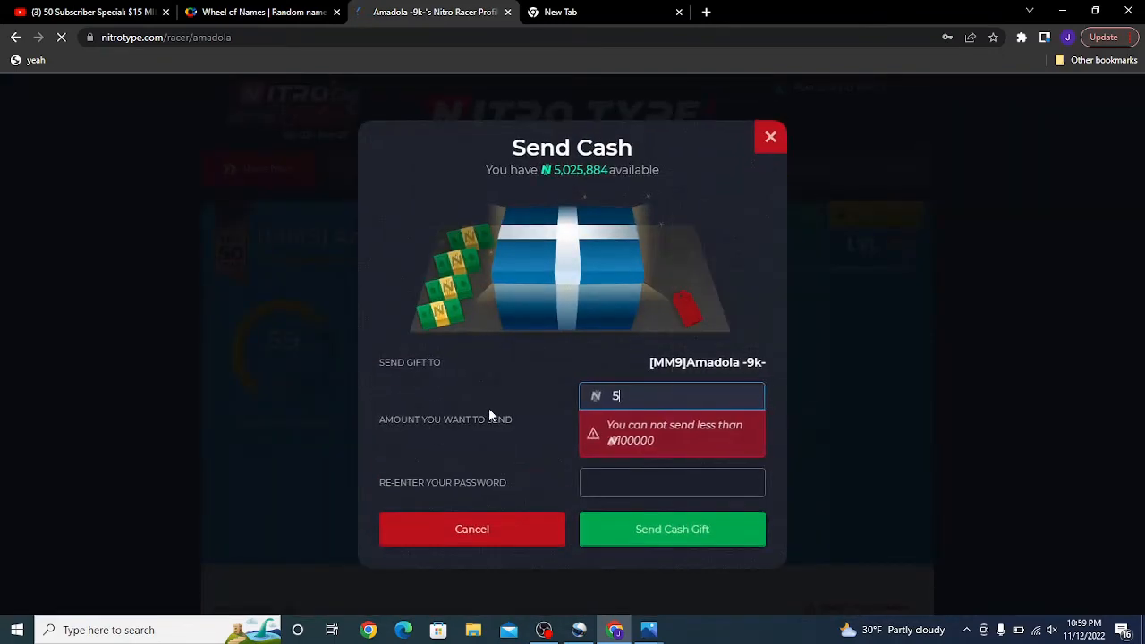
pyautogui.write('000000')
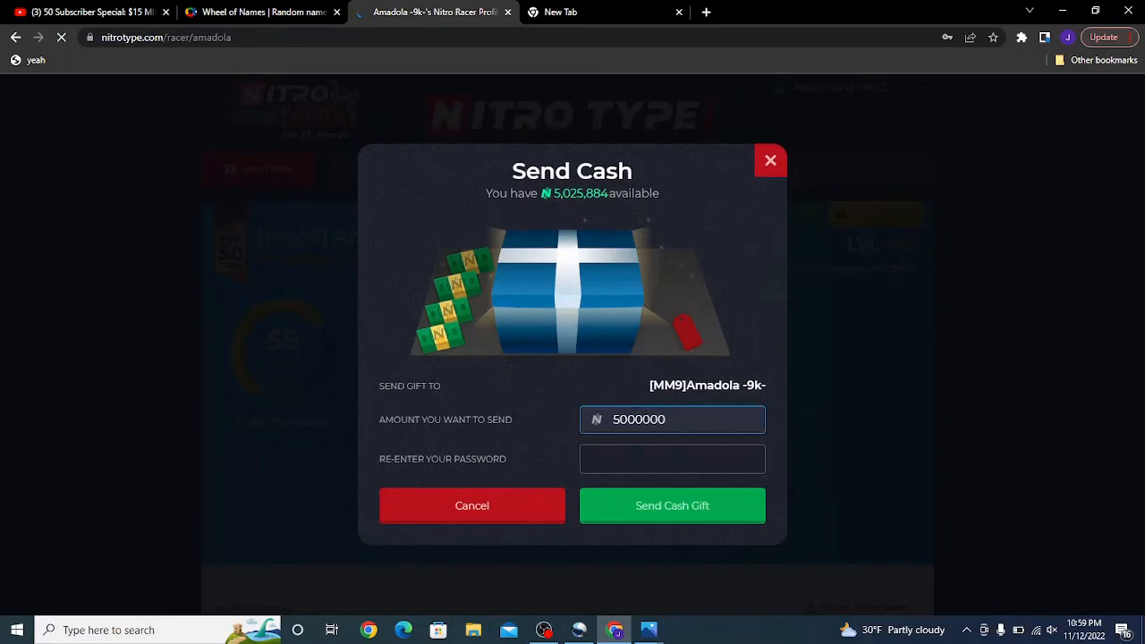
pyautogui.click(673, 458)
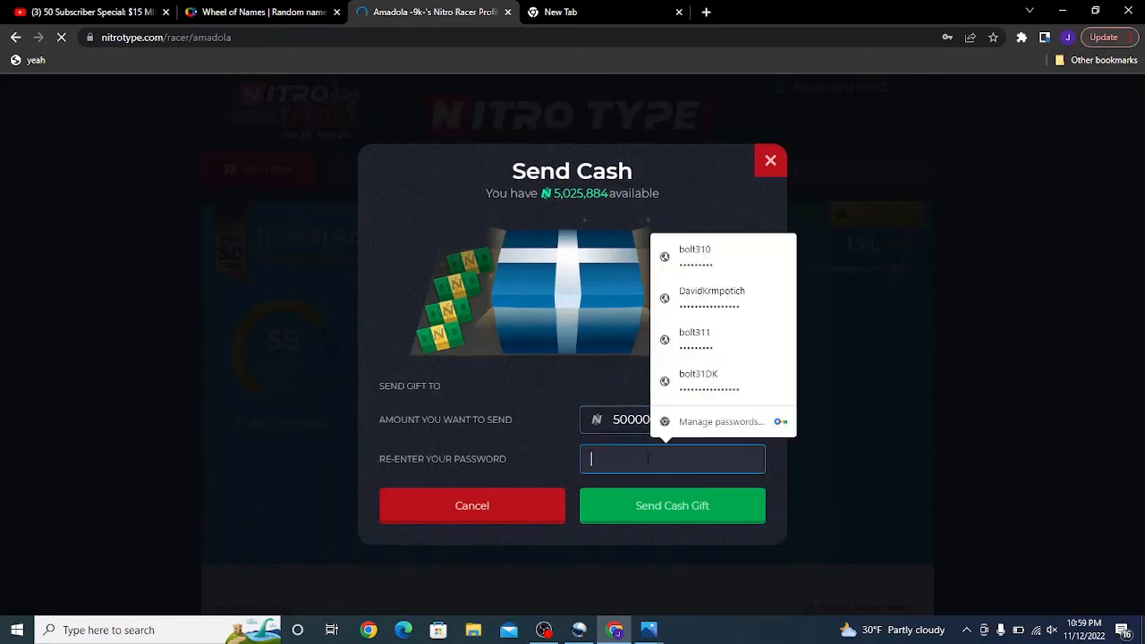
pyautogui.write('••••••')
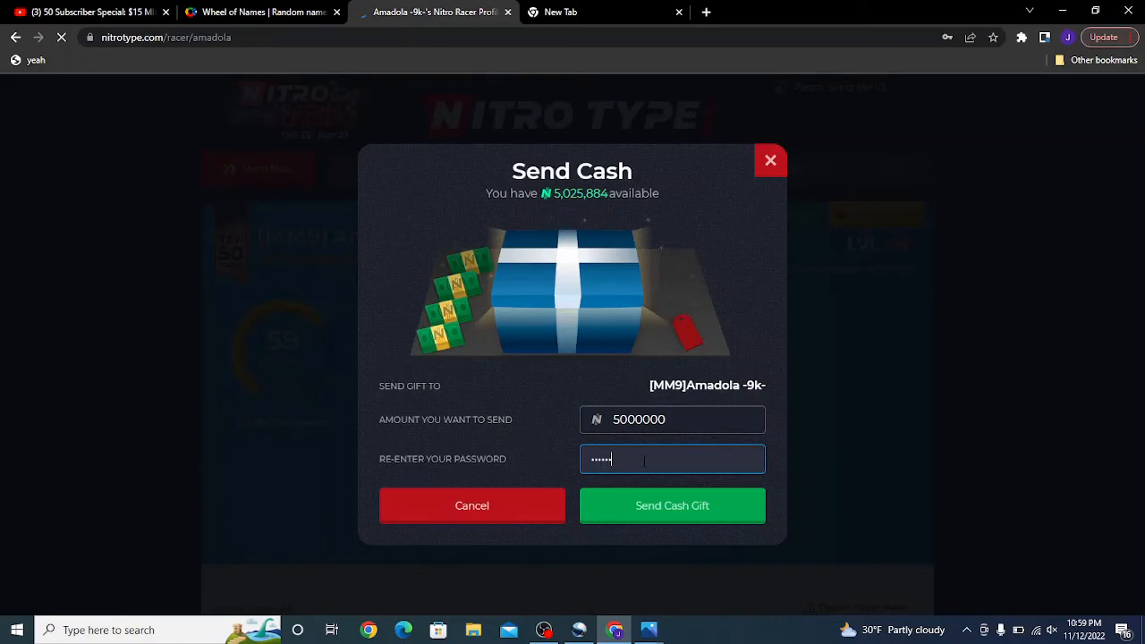
pyautogui.write('password')
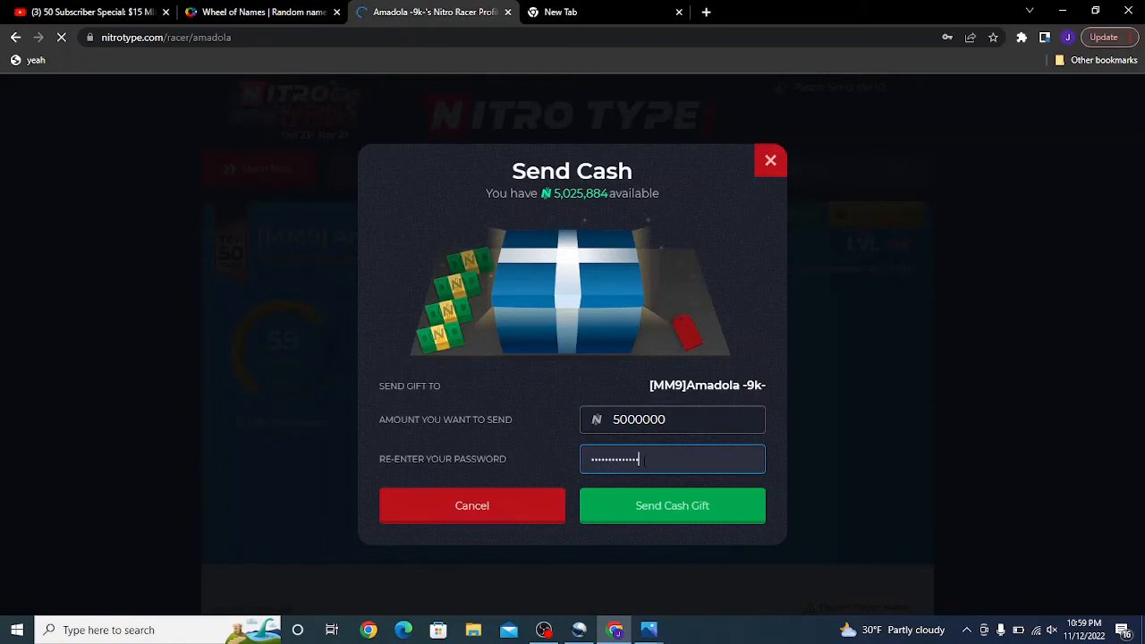
pyautogui.write('••')
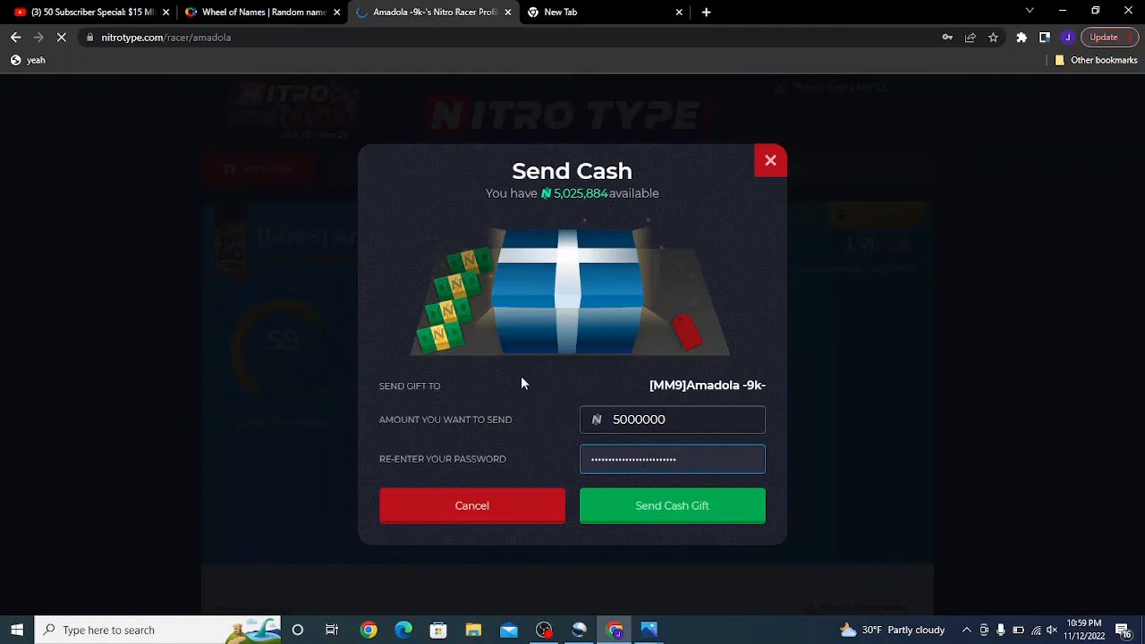
# - Send the 5,000,000 cash gift to [MM9] Amadola -9k- and close the confirmation
pyautogui.click(673, 504)
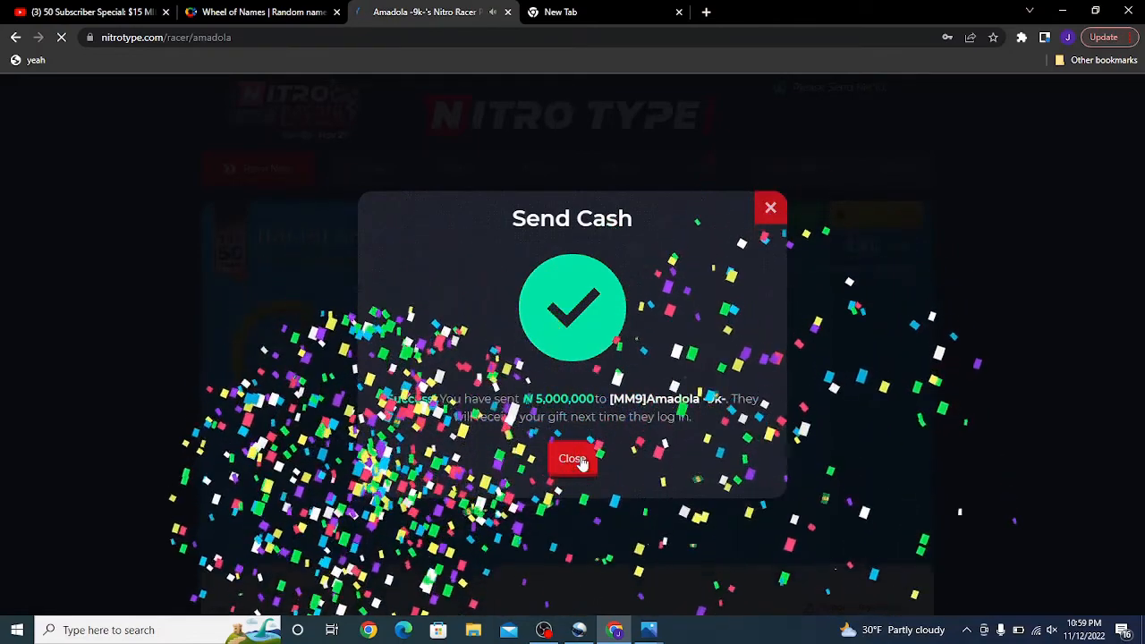
pyautogui.click(572, 458)
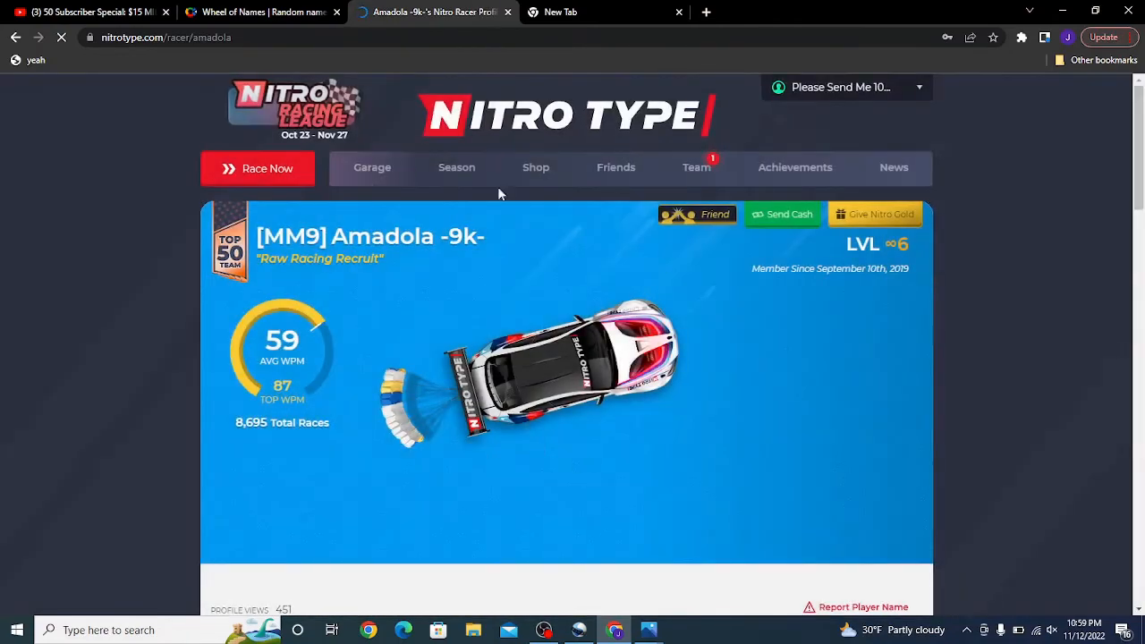
# - Return to the giveaway video and open the NT-BOSS channel page
pyautogui.click(372, 168)
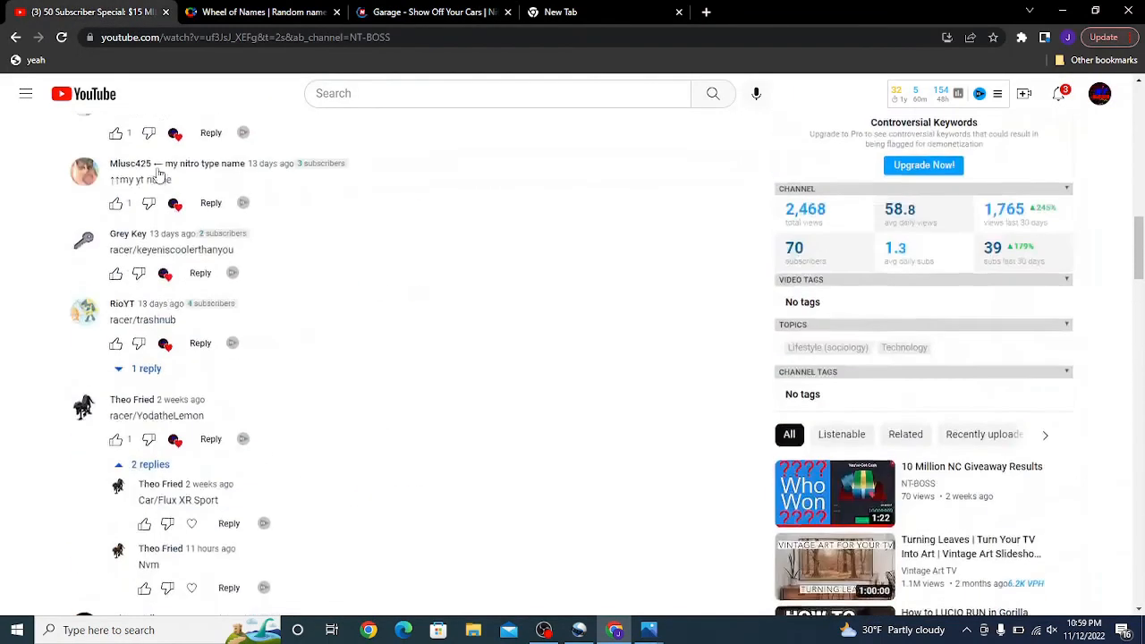
pyautogui.scroll(3)
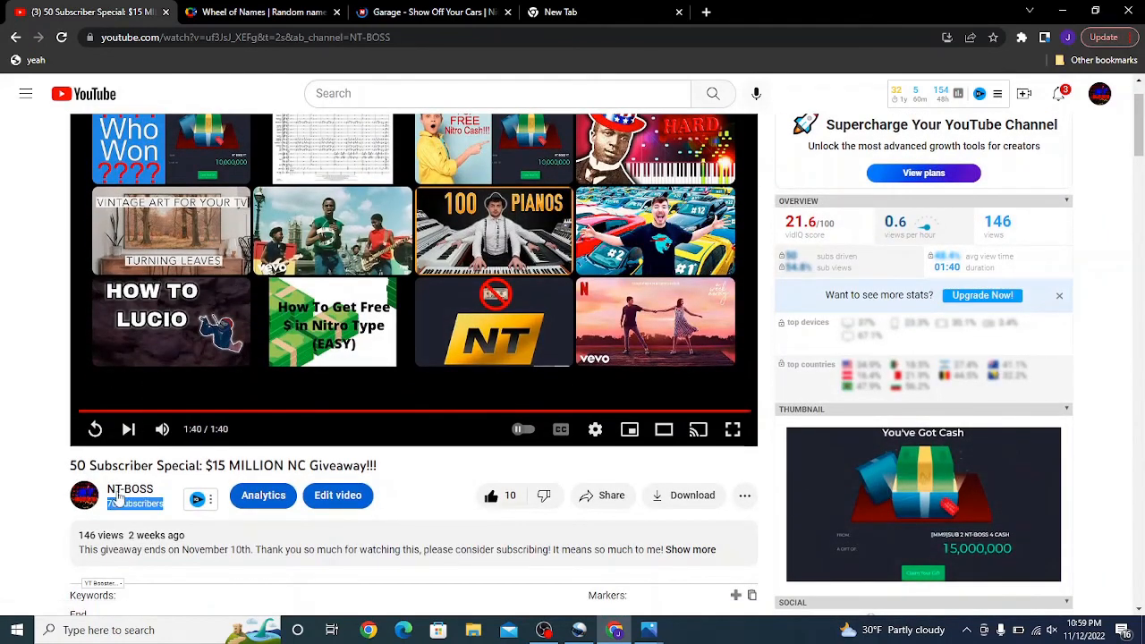
pyautogui.click(129, 489)
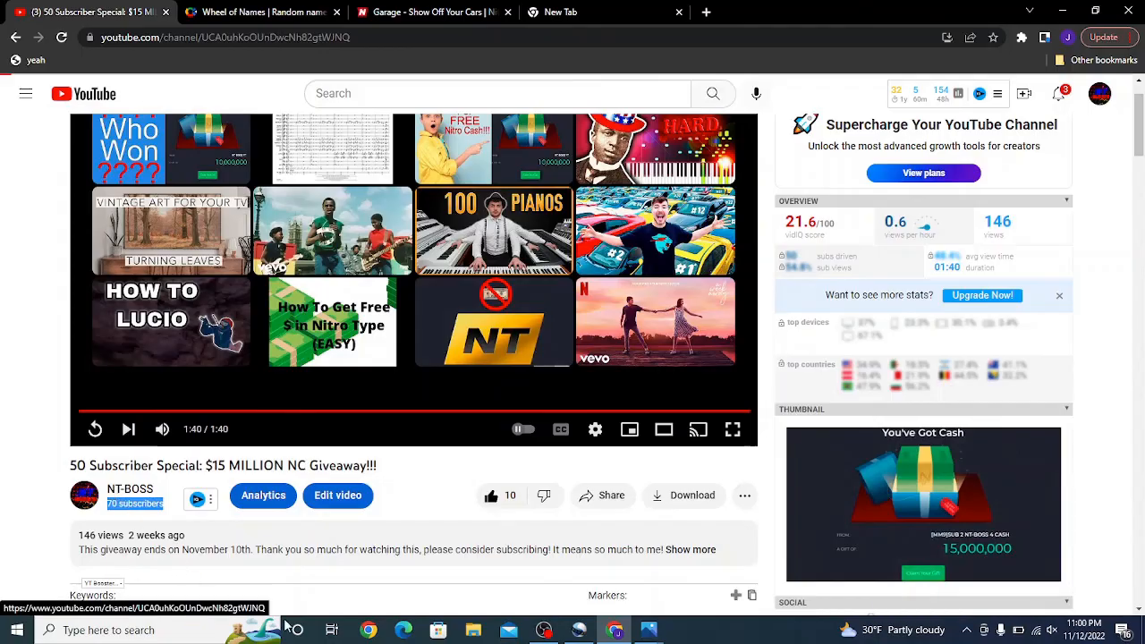